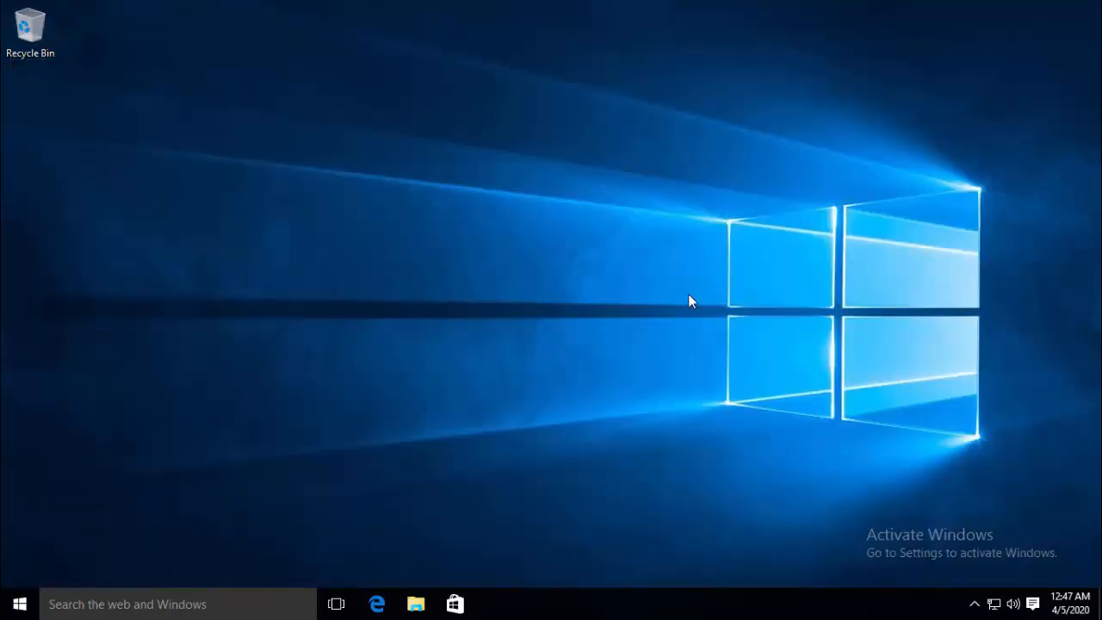
Bring up the Run box and enter 'control panel' as the command
key(Win+r)
text(control)
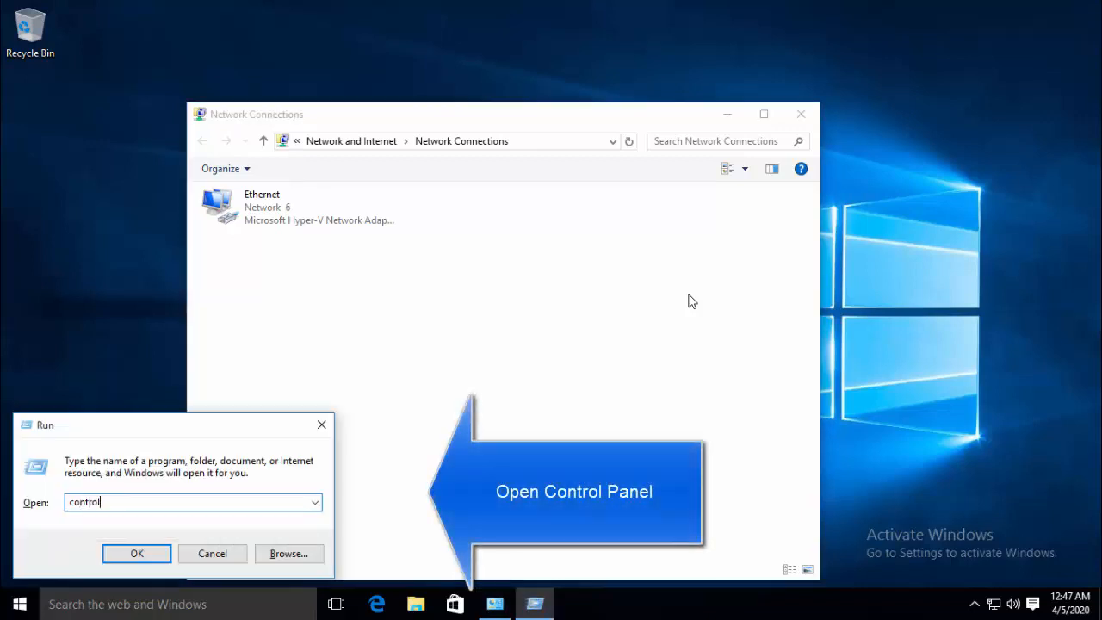
text(panel)
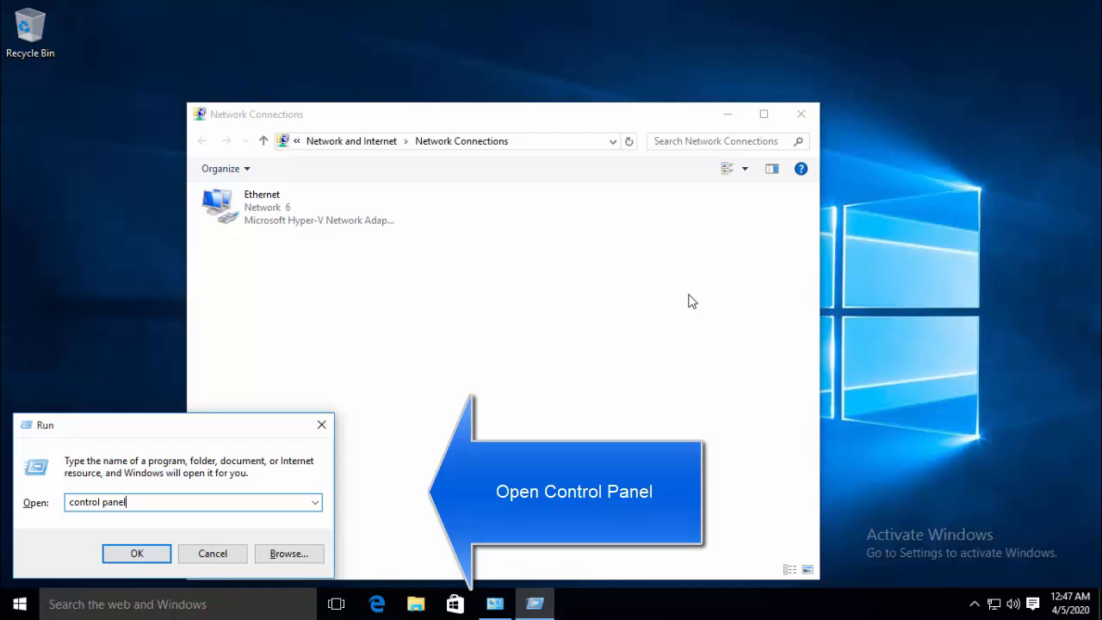
Launch Control Panel, show all items as large icons and maximize the window
click(136, 553)
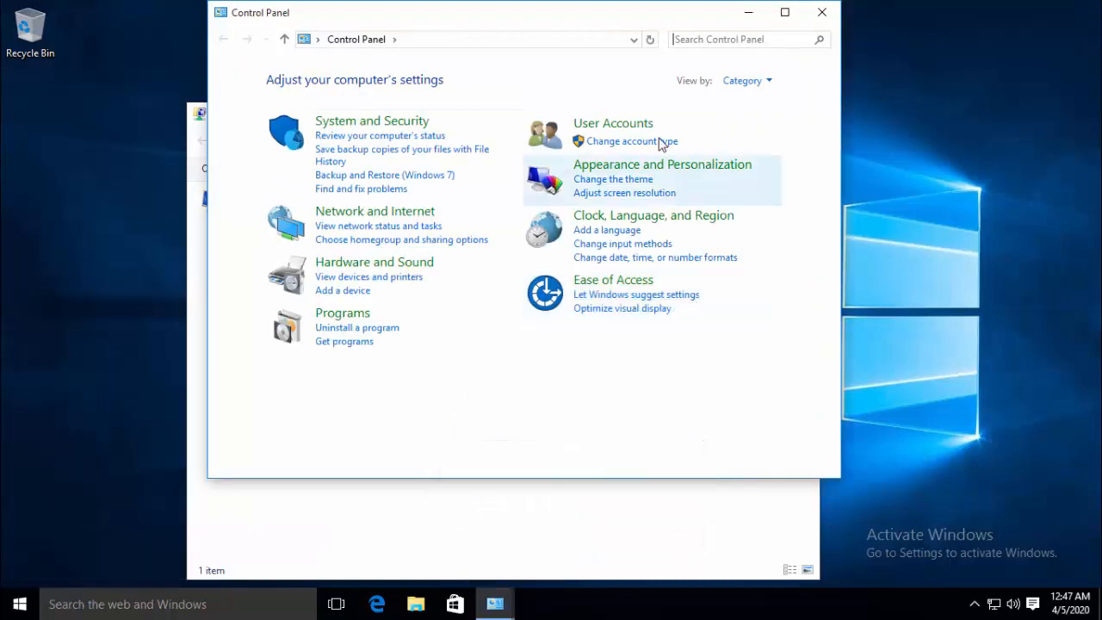
click(745, 81)
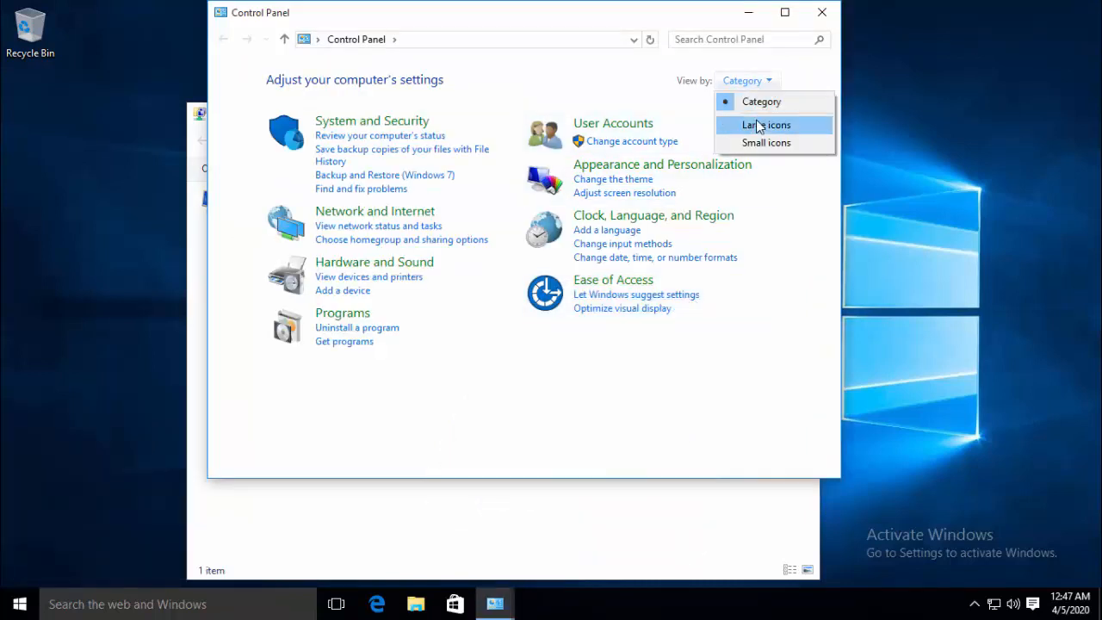
click(766, 124)
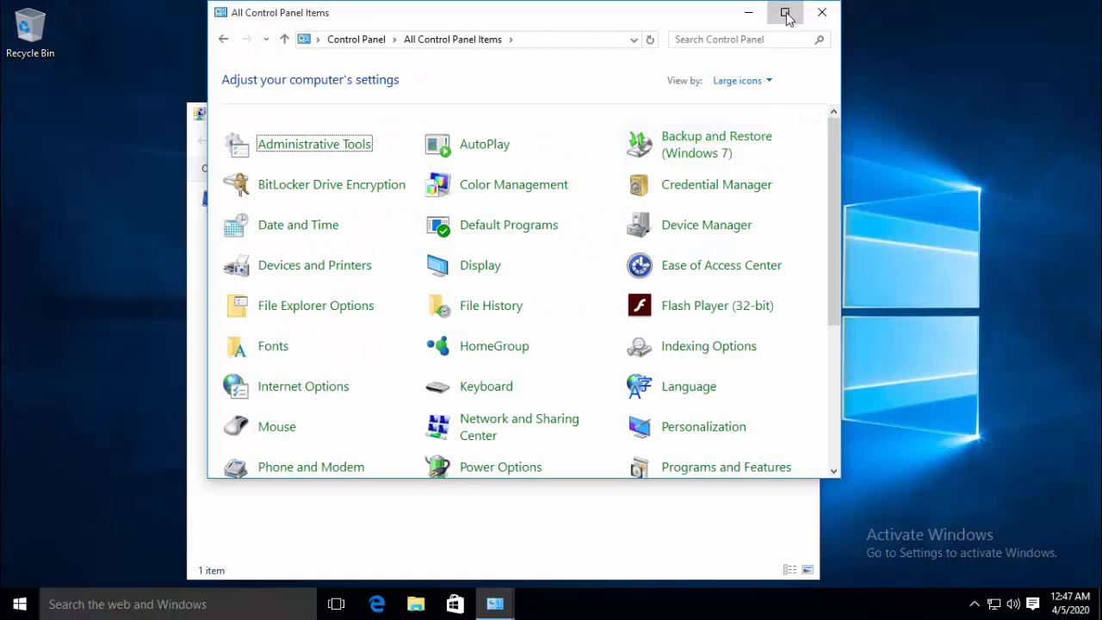
click(785, 13)
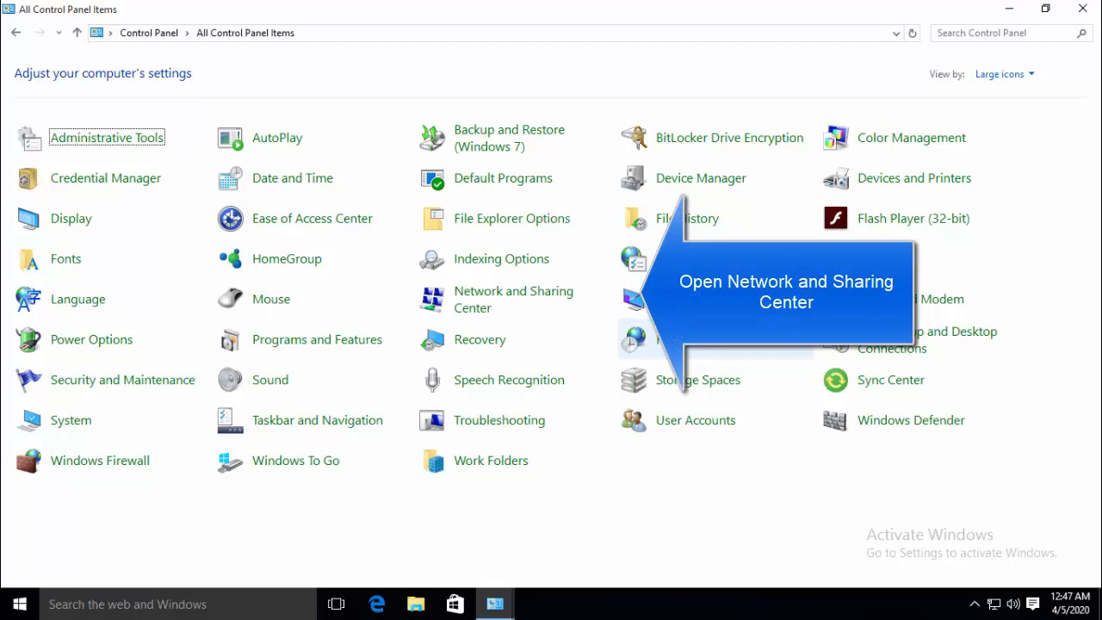
mouse_move(479, 339)
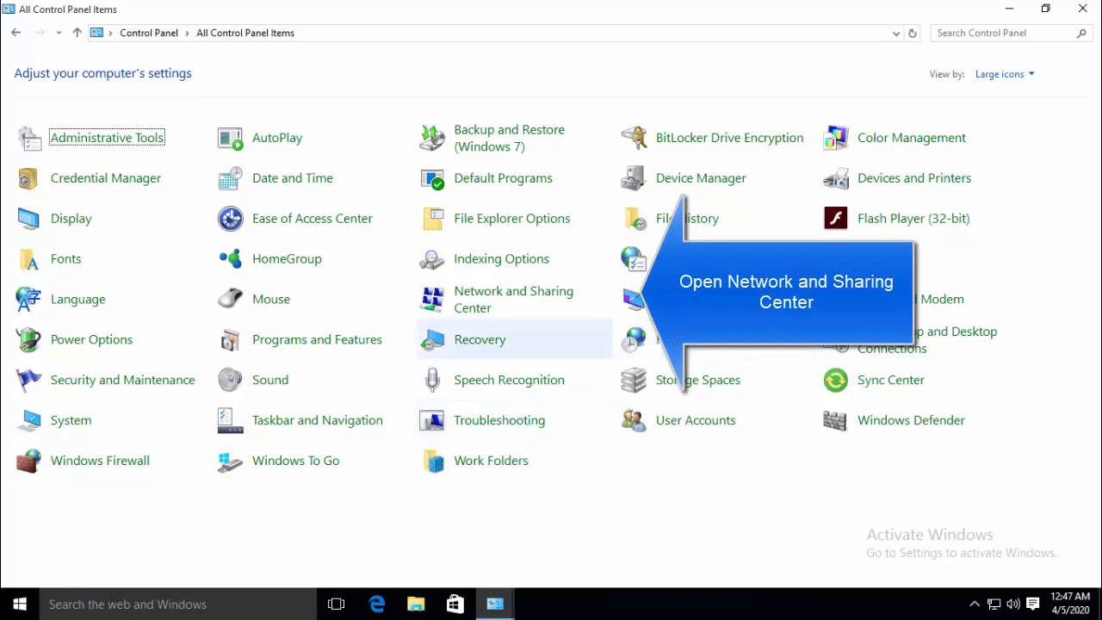
mouse_move(514, 300)
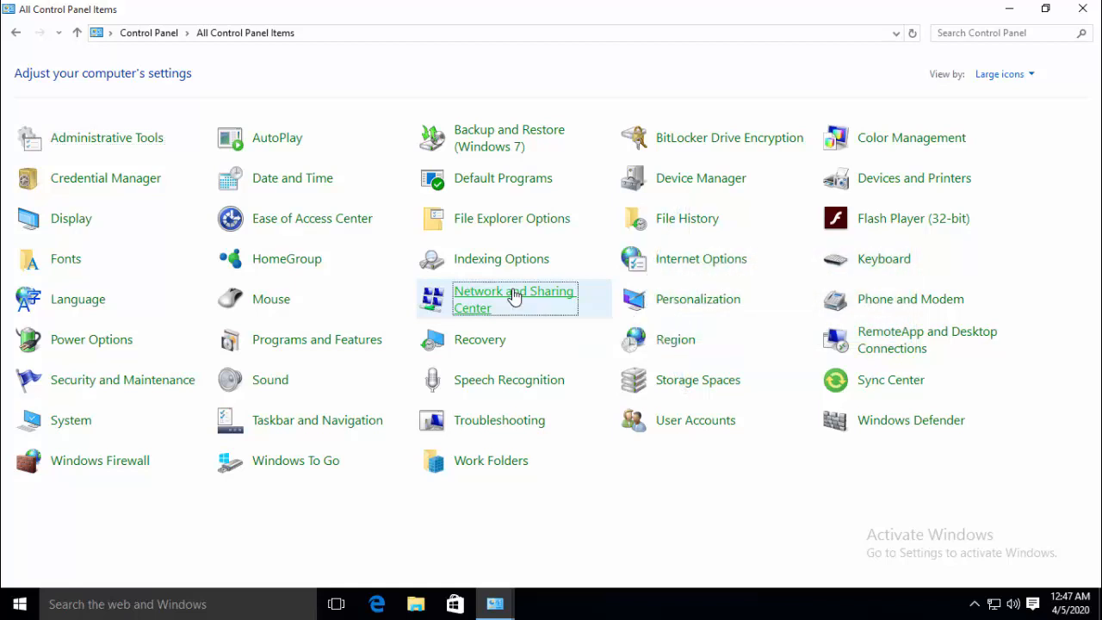
Reach Network Connections via Network and Sharing Center's adapter settings and maximize it
click(514, 300)
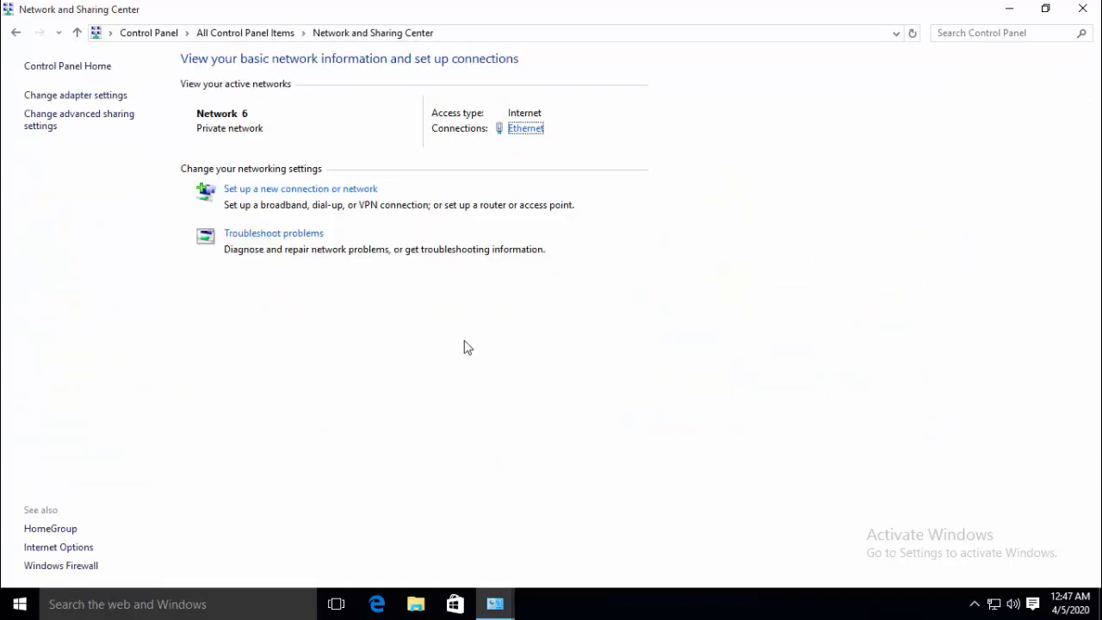
mouse_move(482, 285)
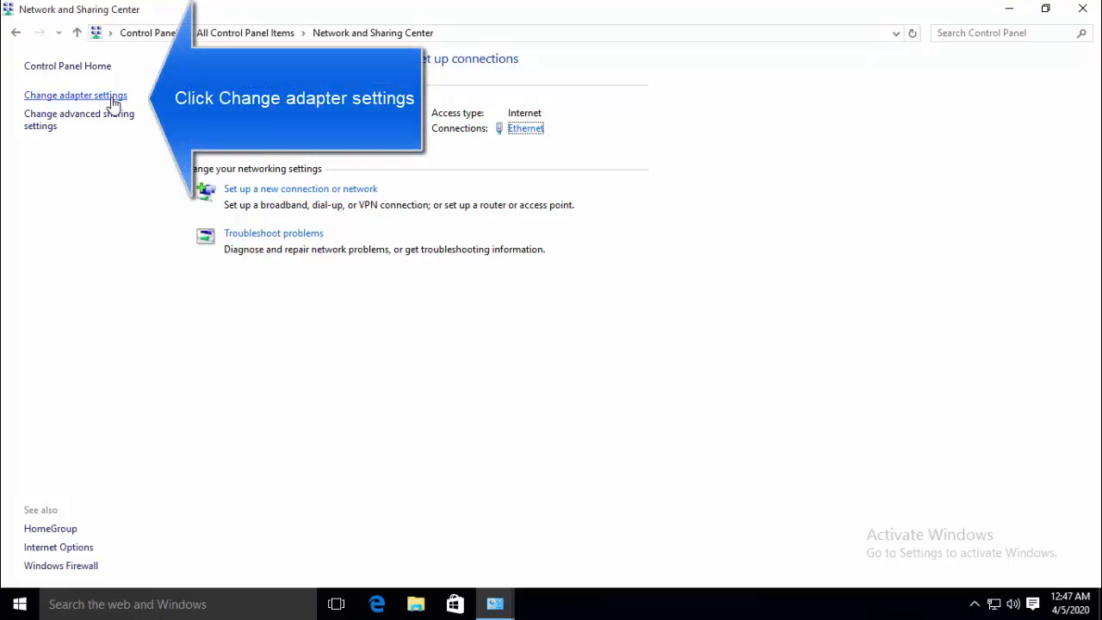
click(75, 95)
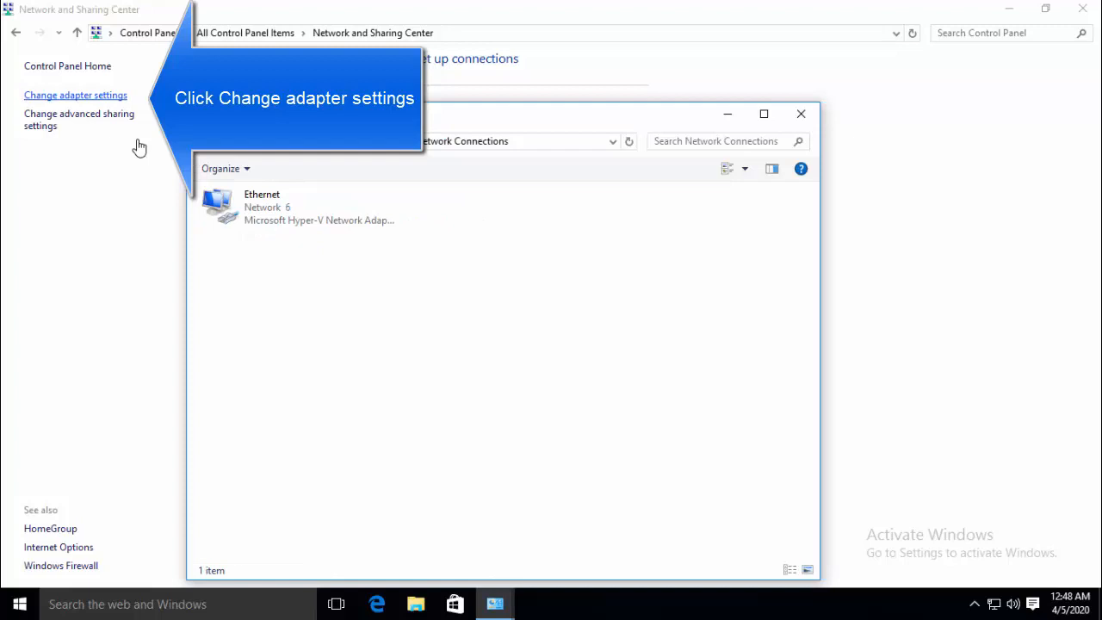
click(763, 113)
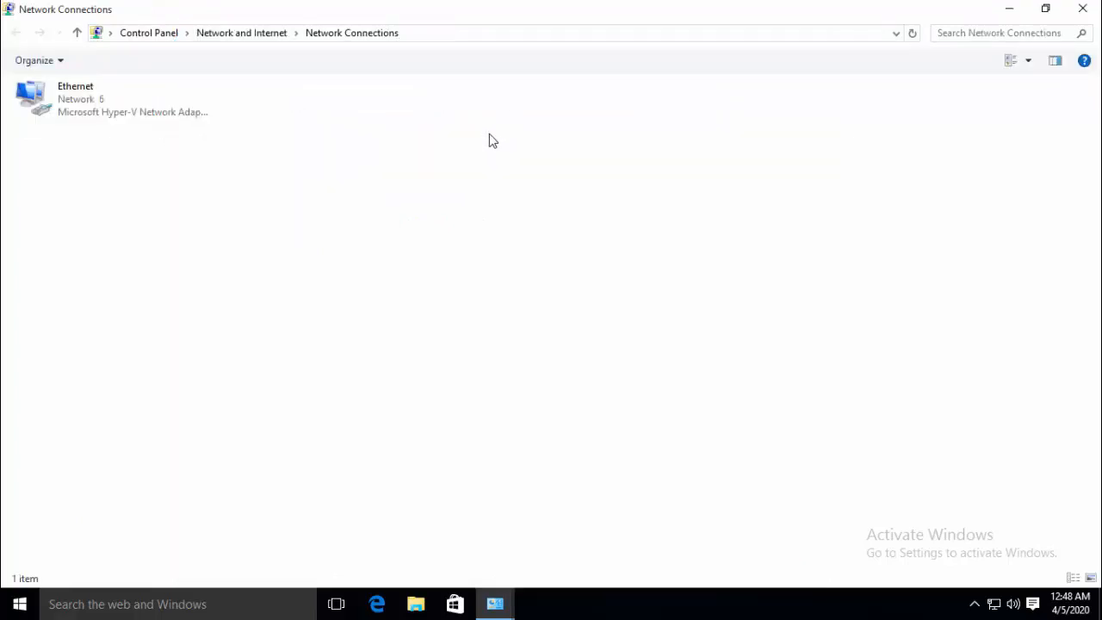
mouse_move(503, 127)
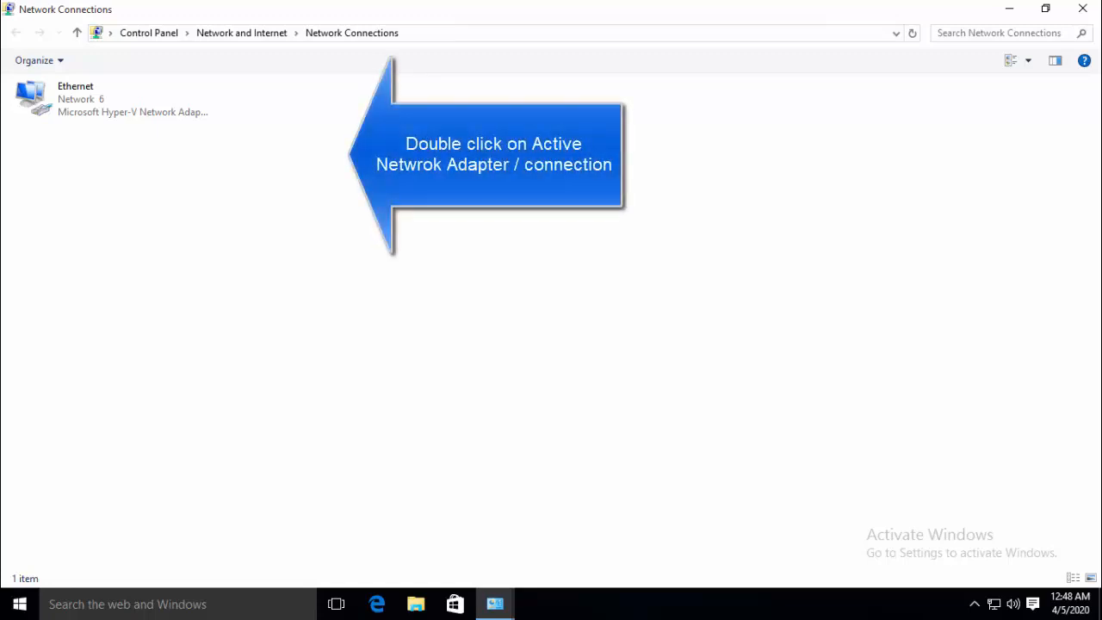
Open Ethernet's properties and select Internet Protocol Version 4 (TCP/IPv4)
double_click(112, 98)
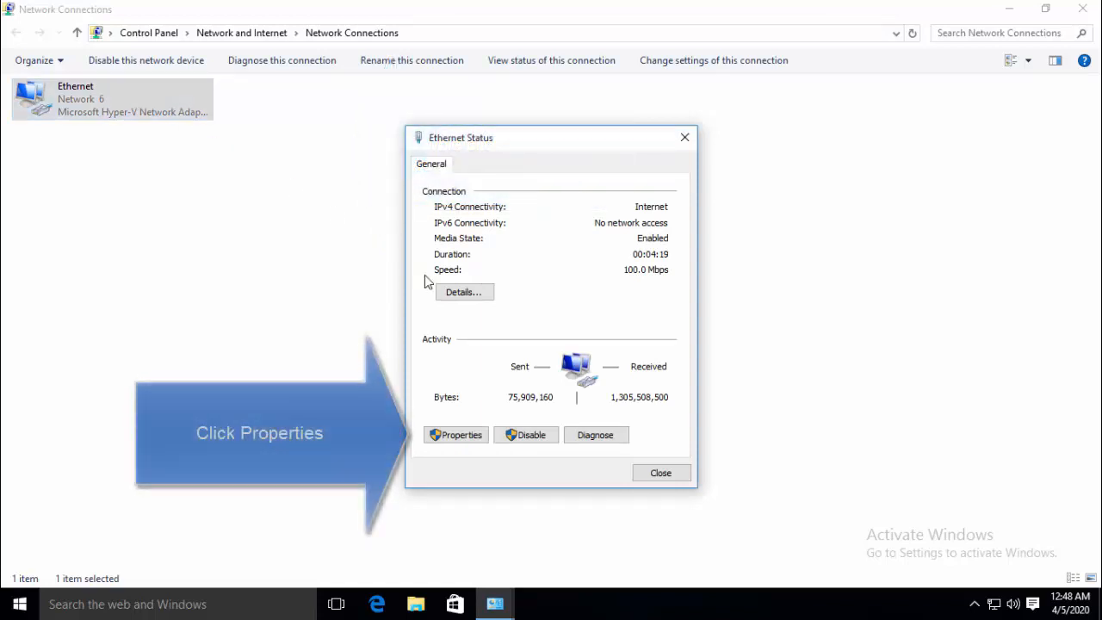
click(455, 434)
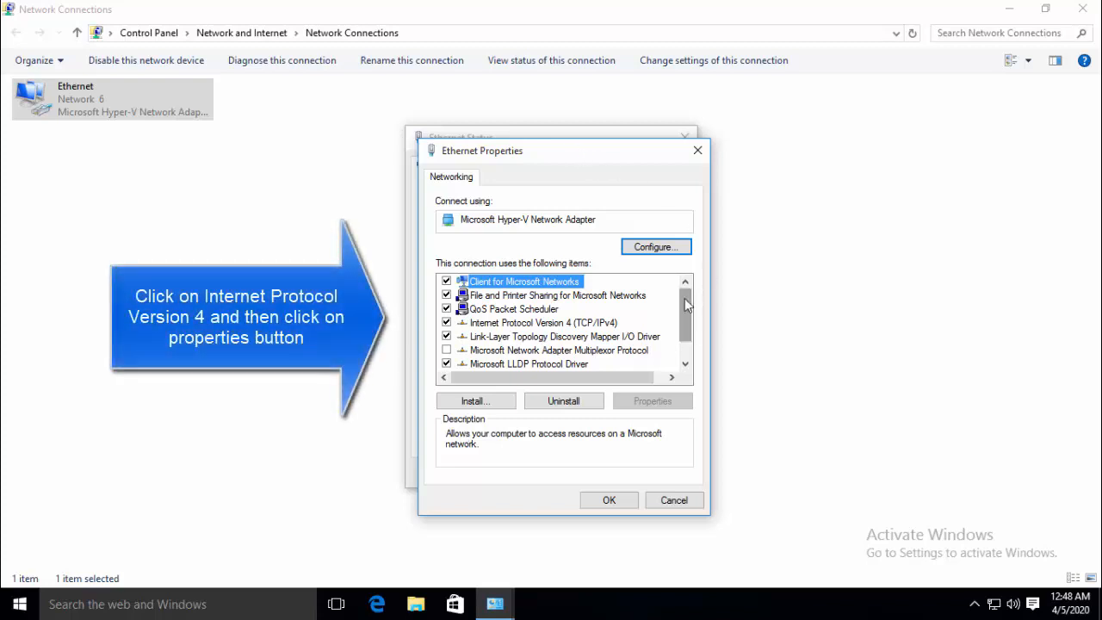
mouse_move(600, 334)
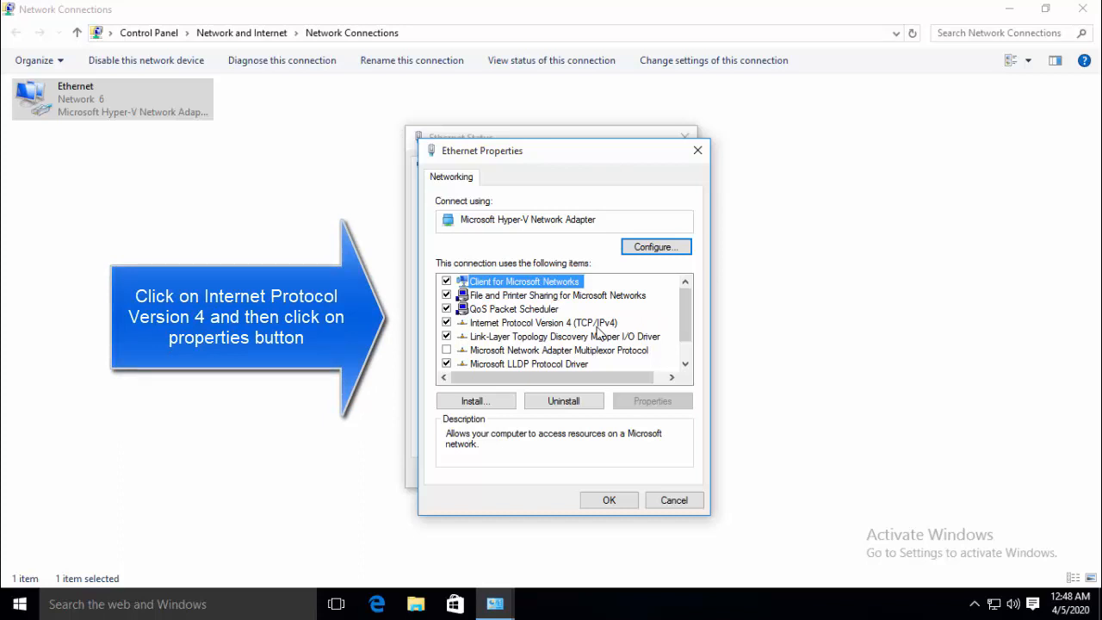
click(545, 322)
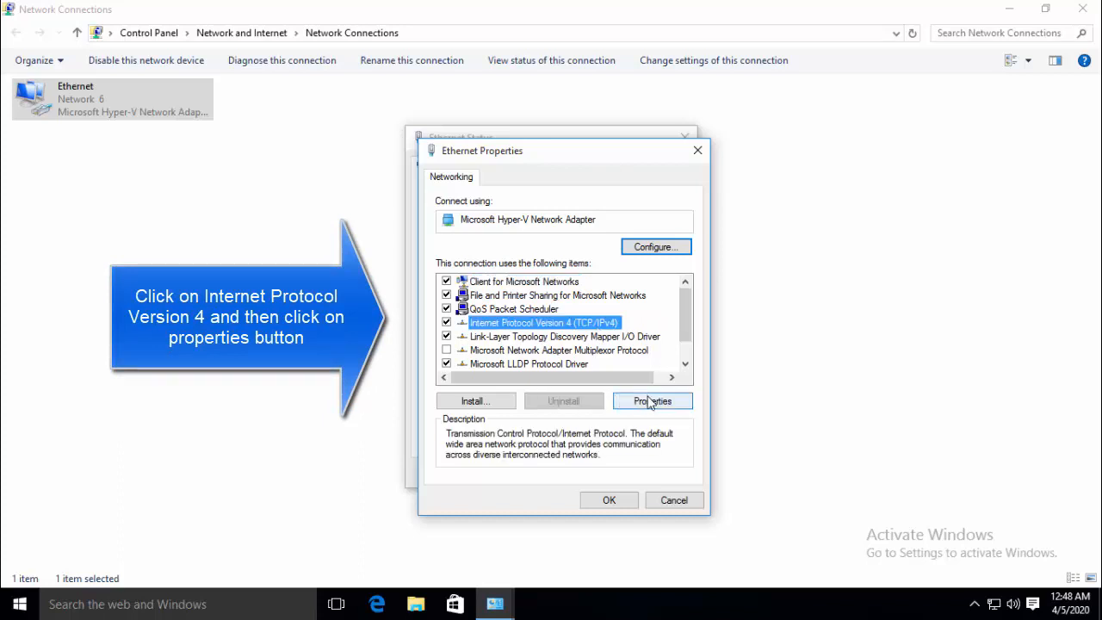
Set Ethernet IPv4 to manual DNS servers 8.8.8.8 and 8.8.4.4 and confirm
click(651, 400)
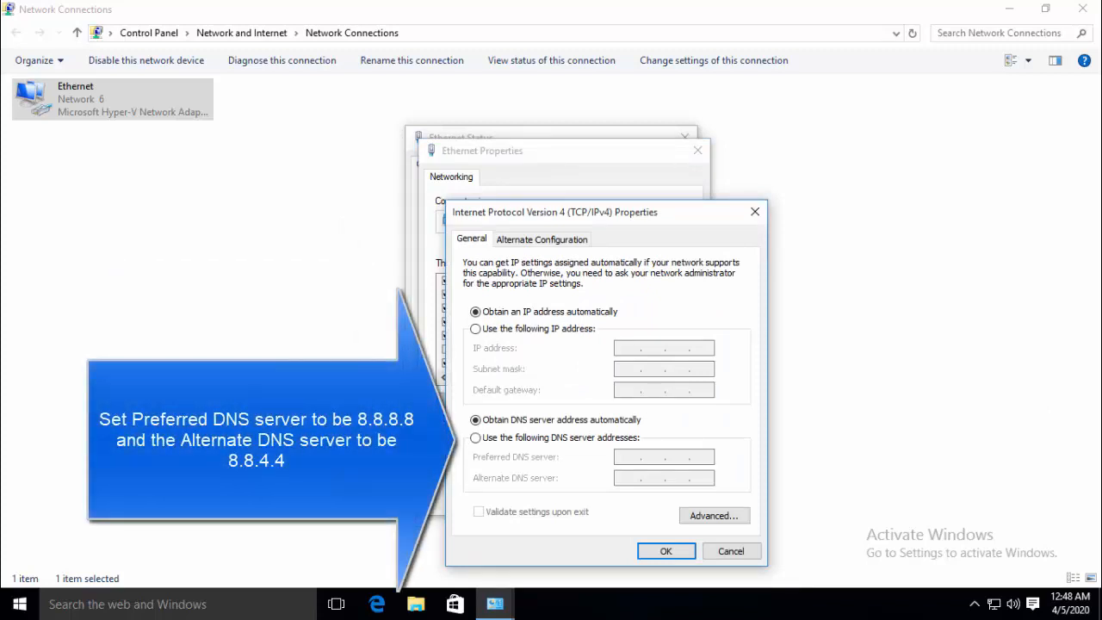
mouse_move(434, 265)
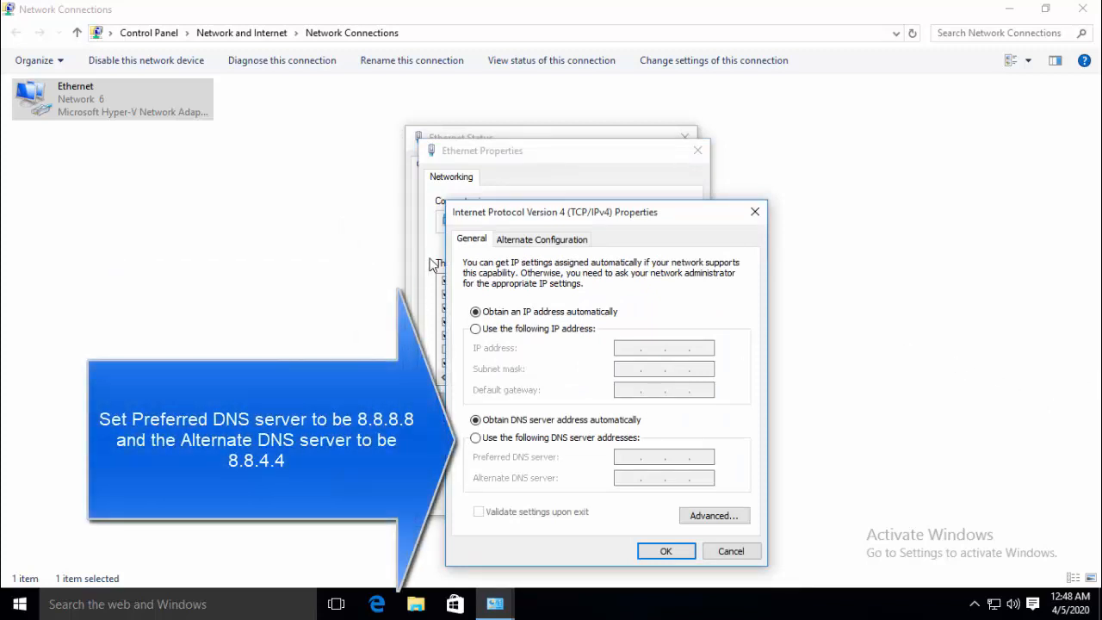
mouse_move(481, 248)
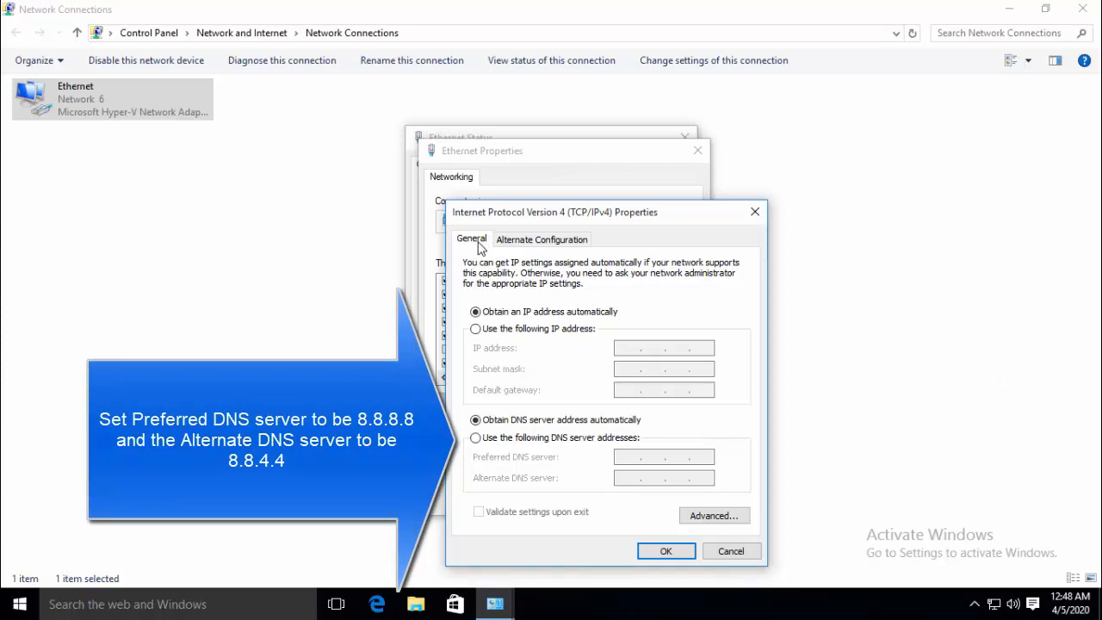
mouse_move(534, 393)
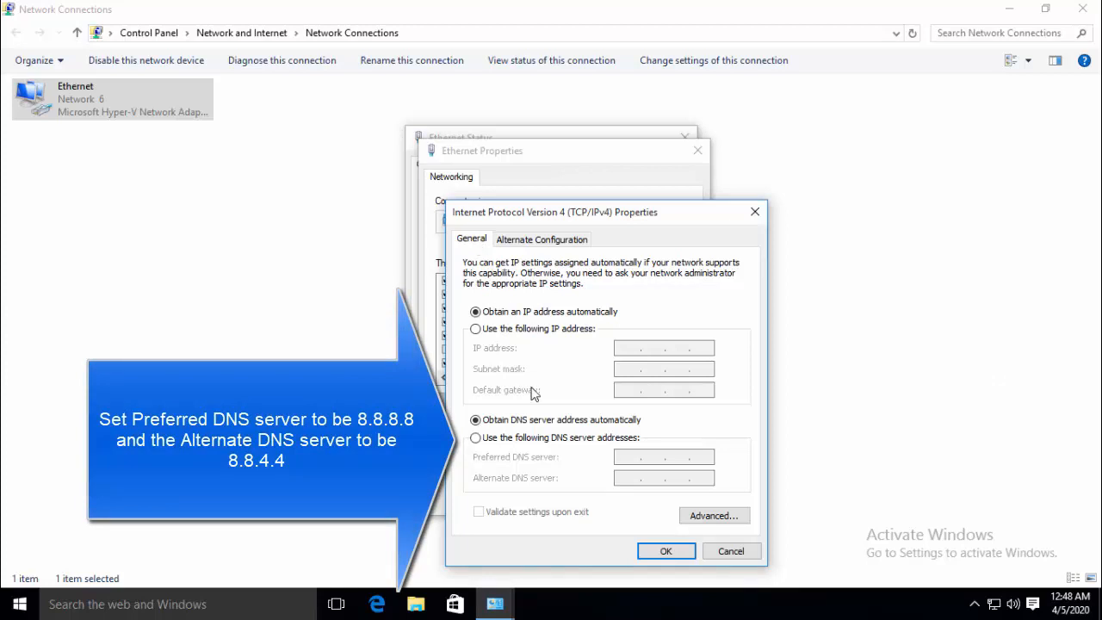
mouse_move(538, 445)
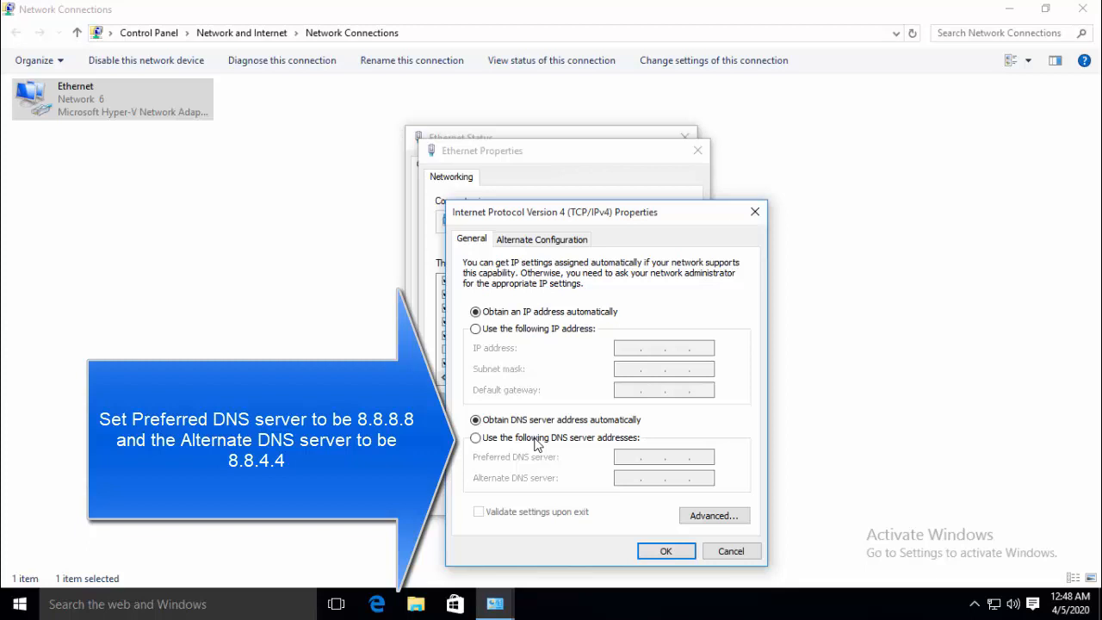
click(476, 438)
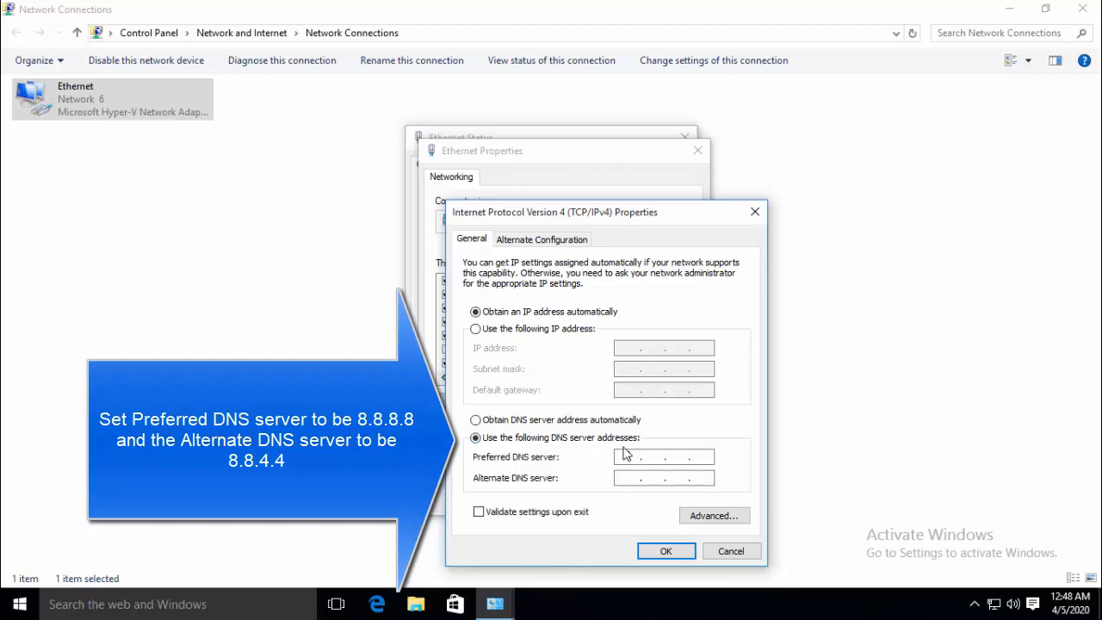
click(663, 457)
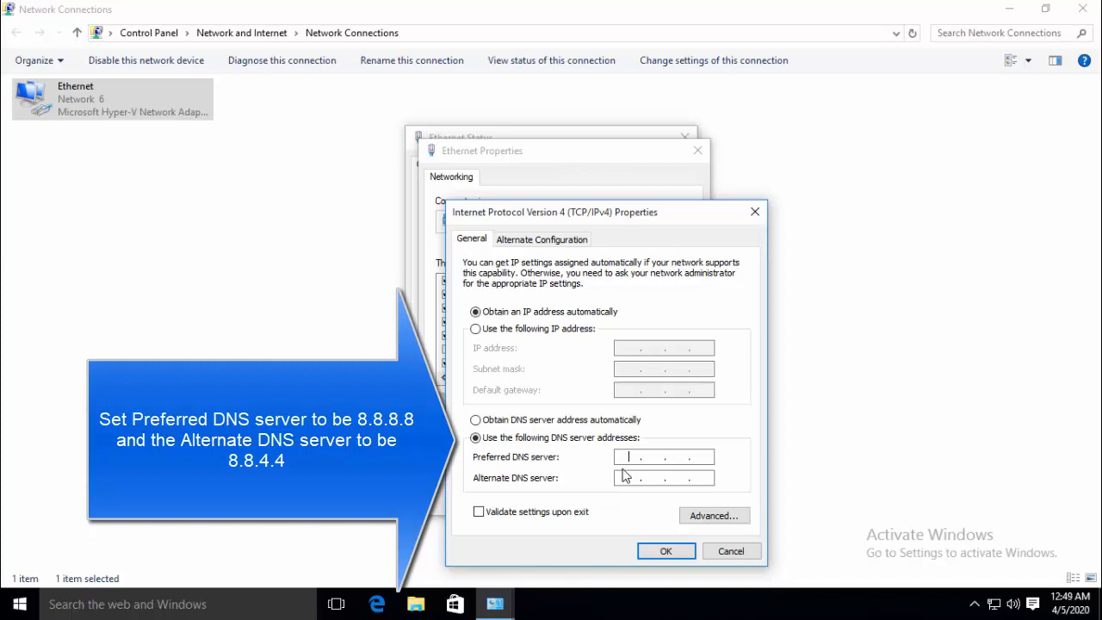
text(8 . 8 . 8 .)
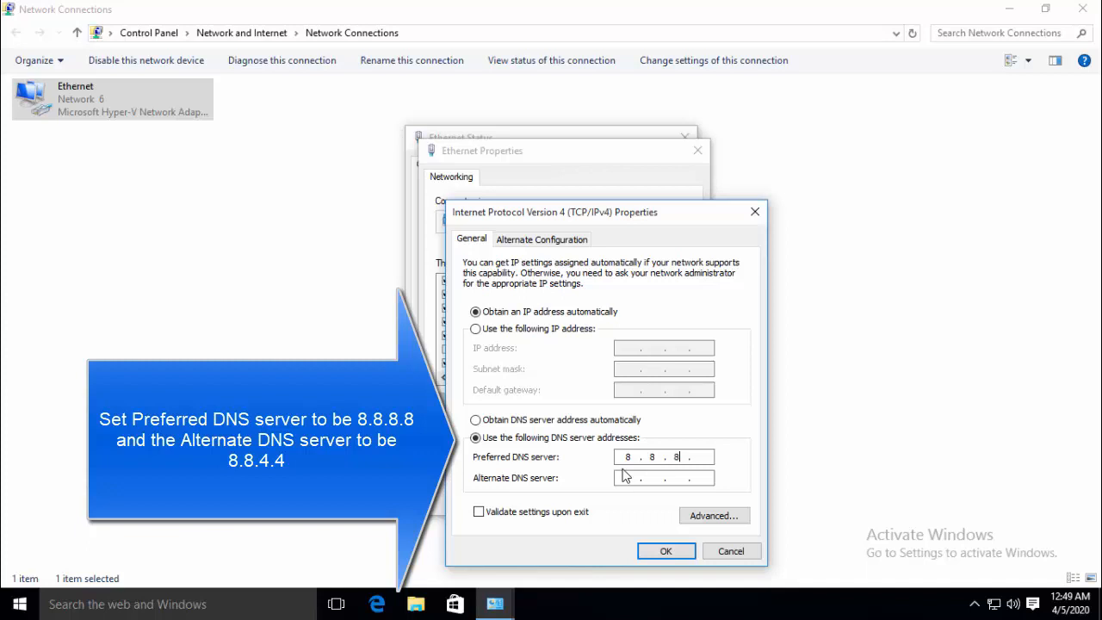
text(8)
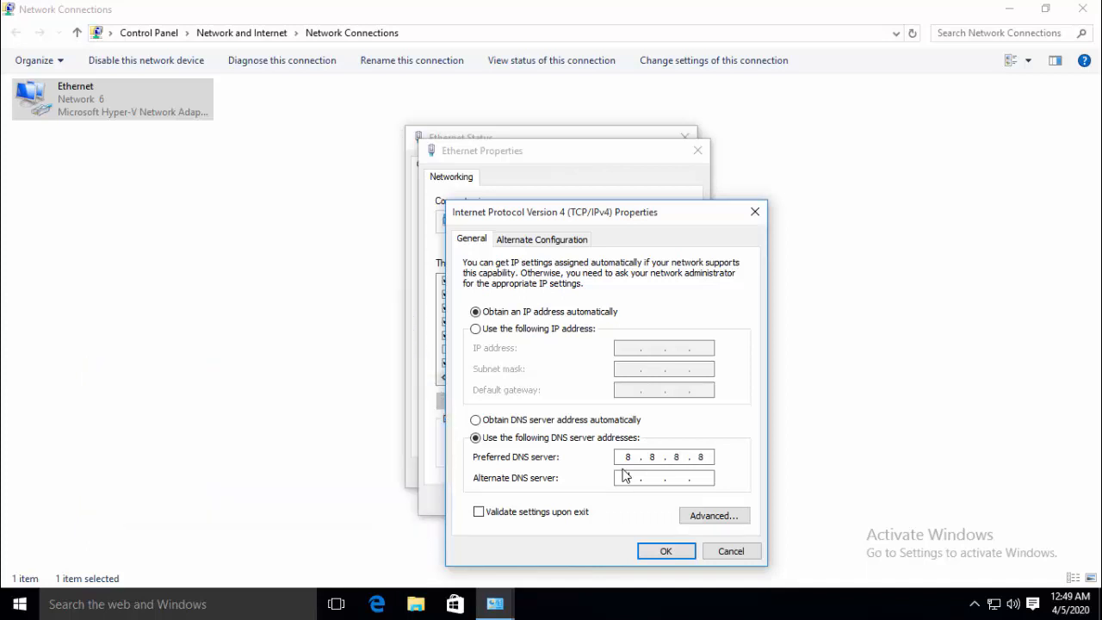
click(663, 477)
text(8.8.4.4)
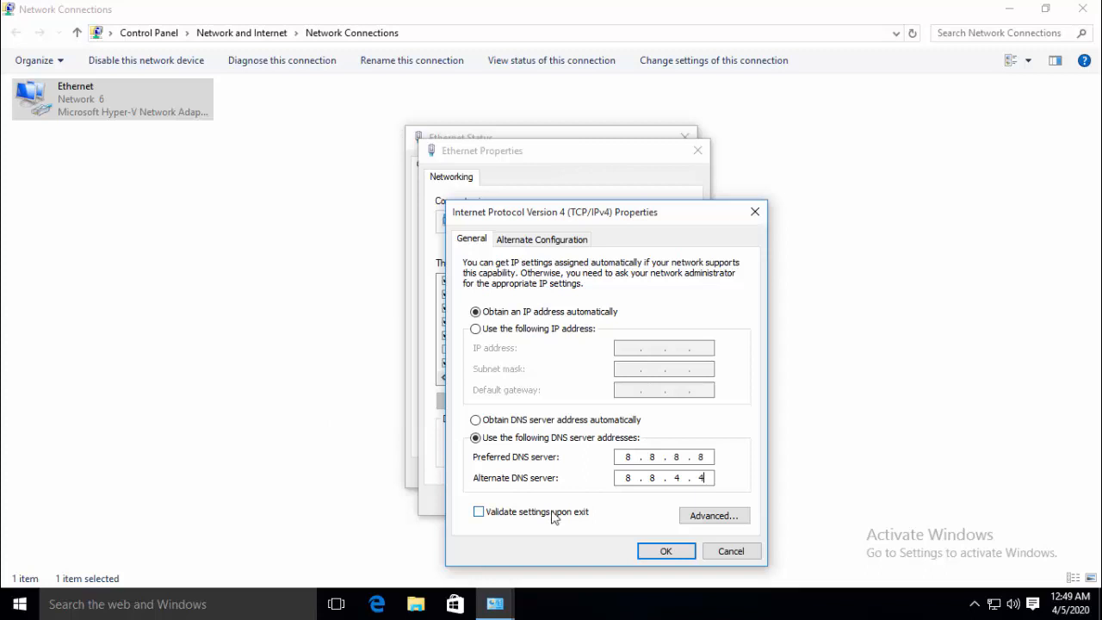
click(665, 551)
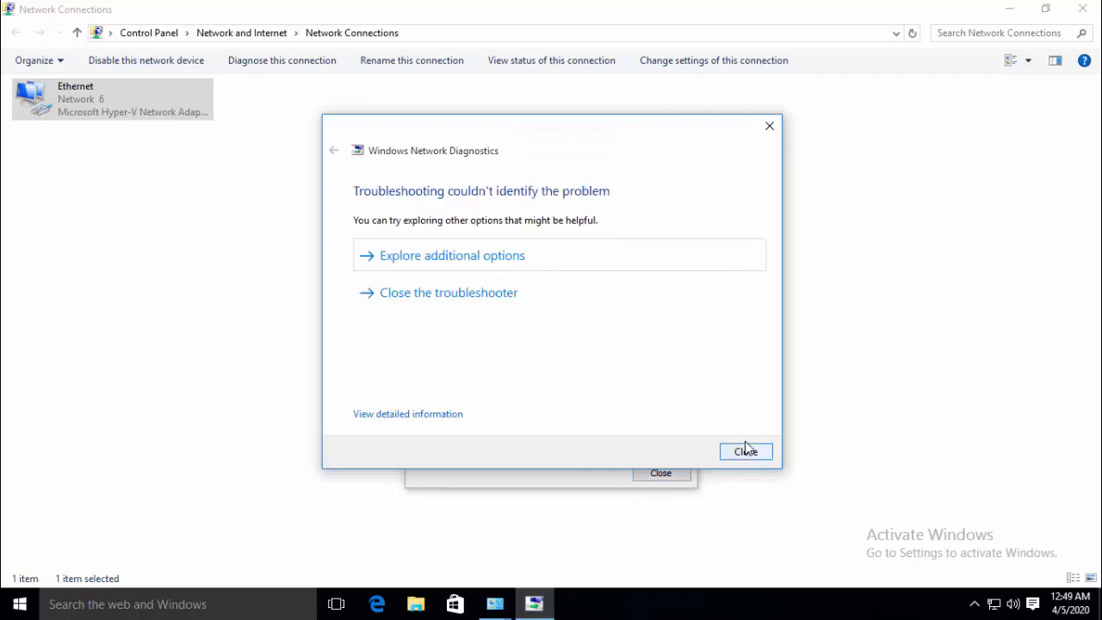
Dismiss the Network Diagnostics report and close the Network and Sharing Center
click(746, 451)
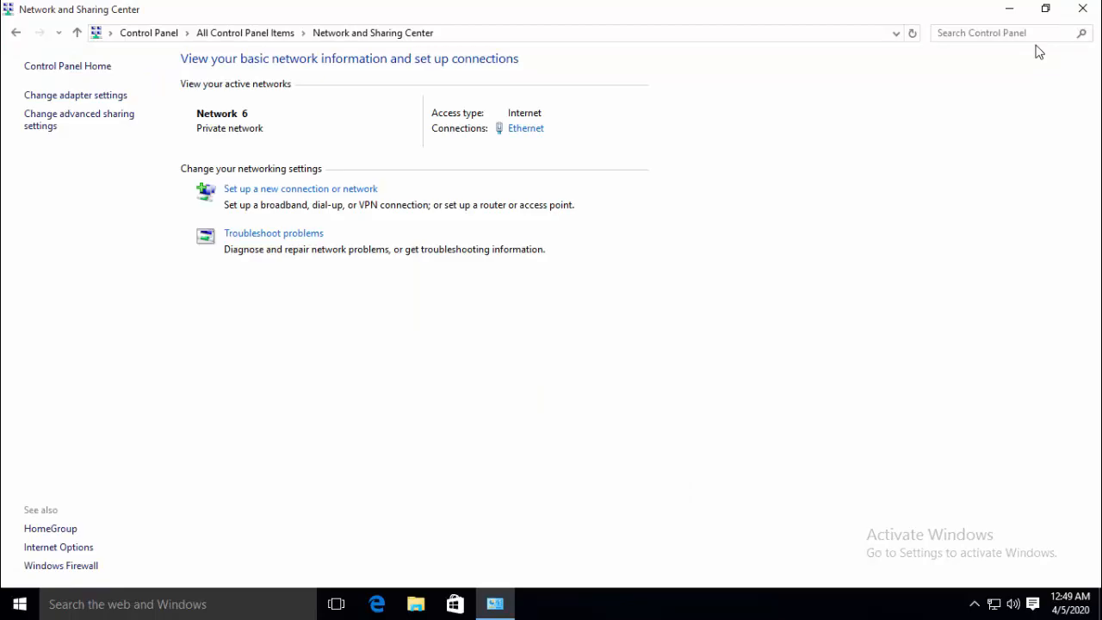
click(1082, 8)
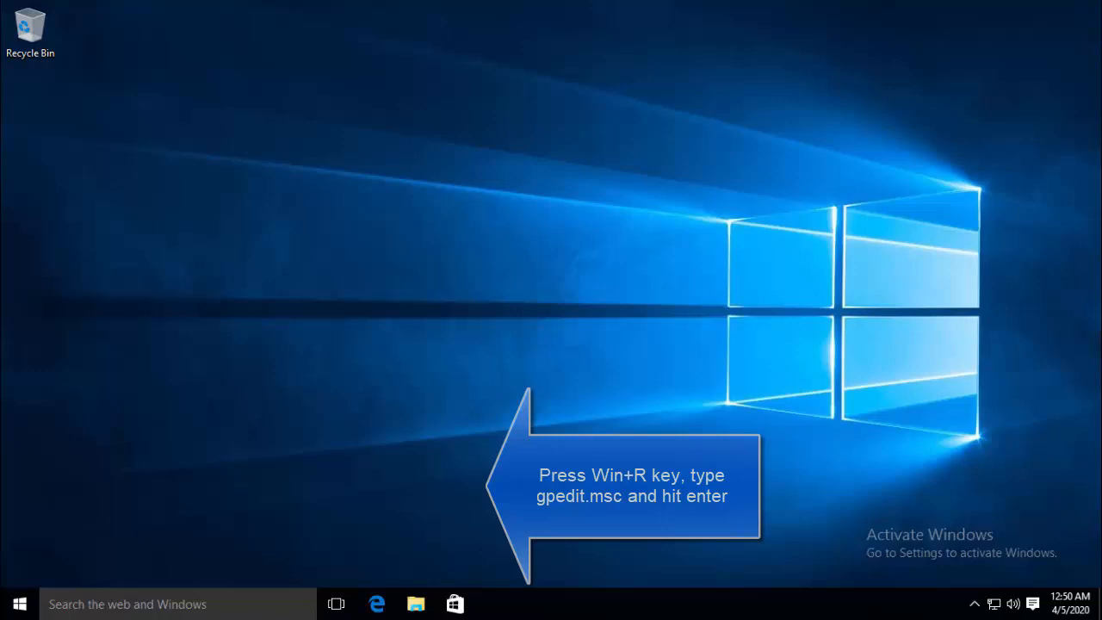
mouse_move(1019, 375)
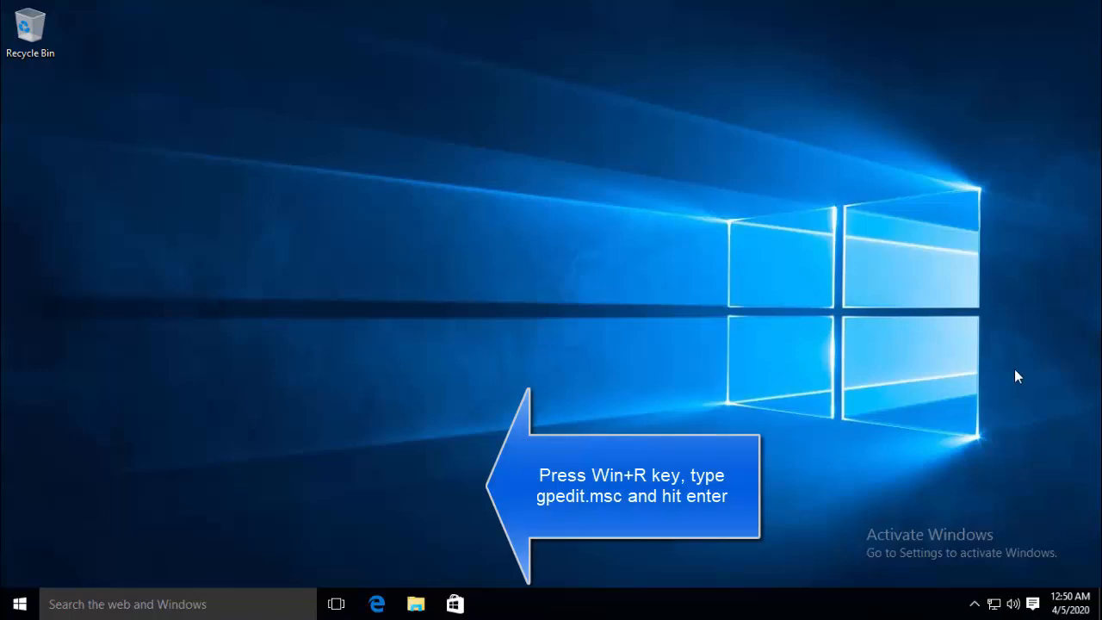
Launch the Local Group Policy Editor by running gpedit.msc
key(Win+r)
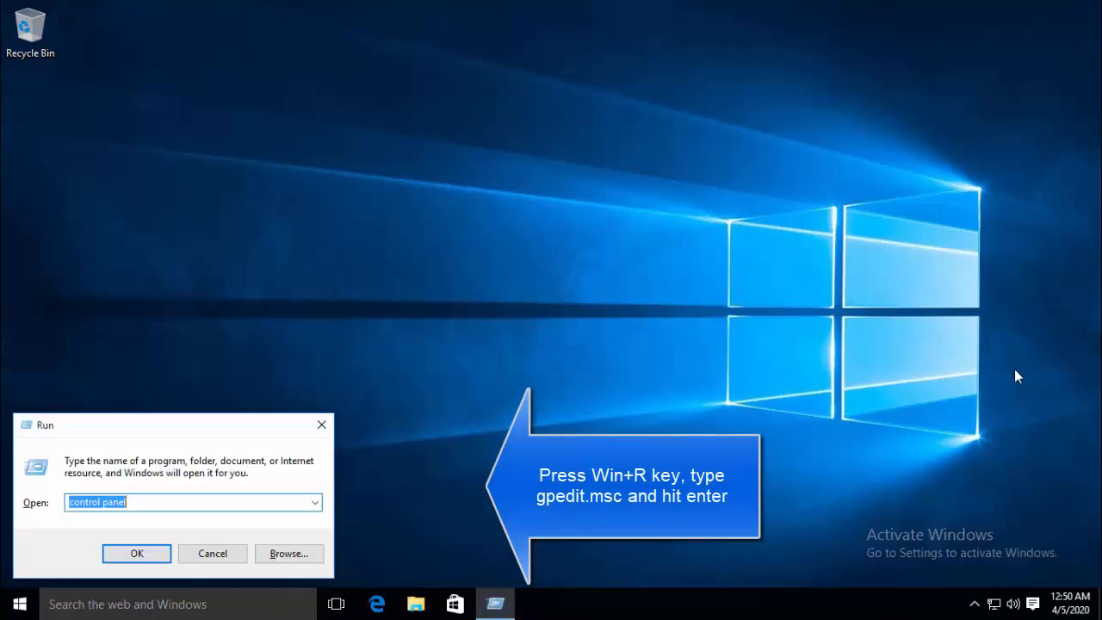
text(gpedit)
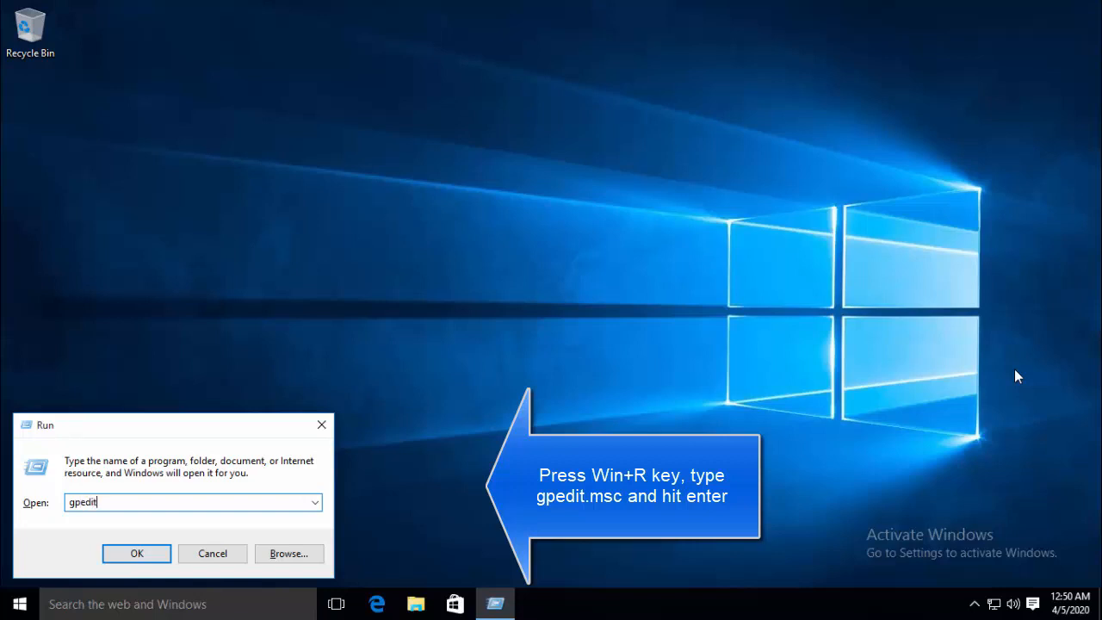
text(.msc)
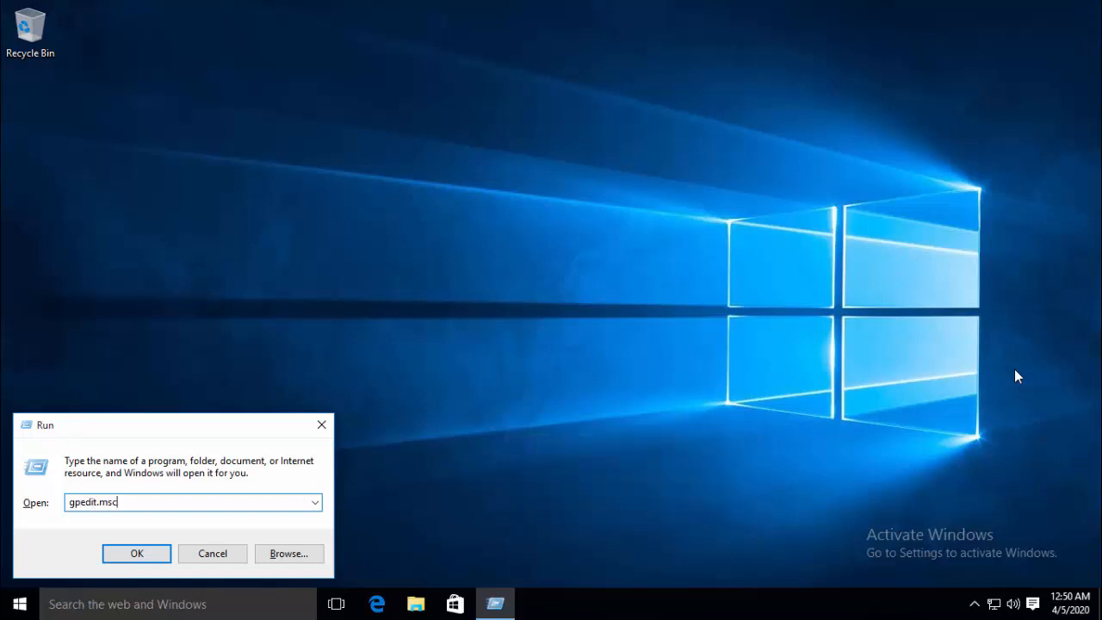
click(136, 554)
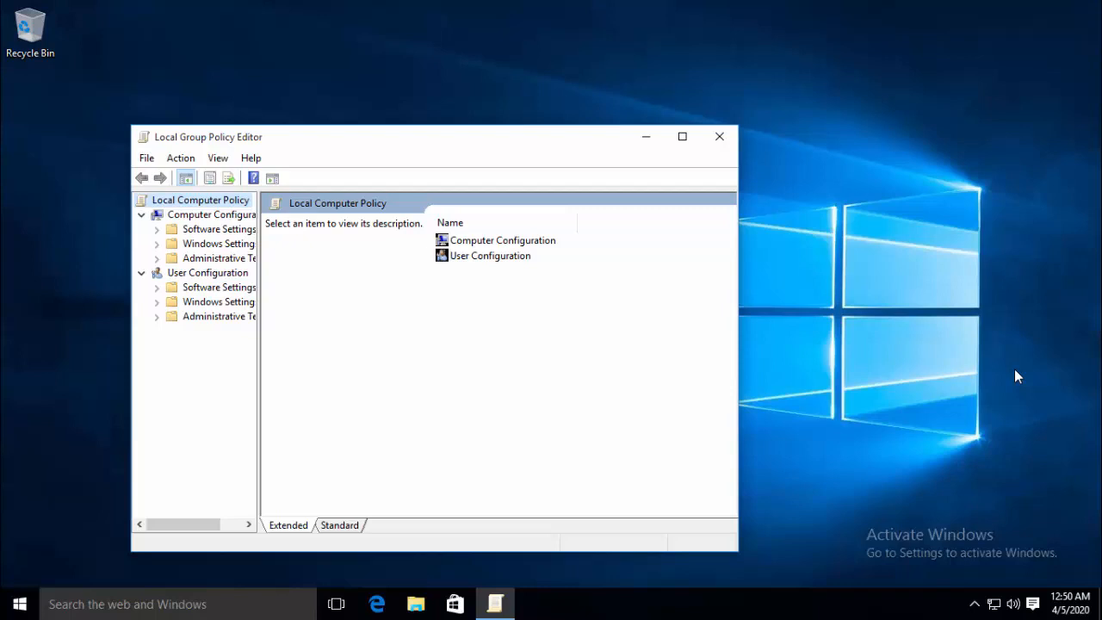
mouse_move(439, 148)
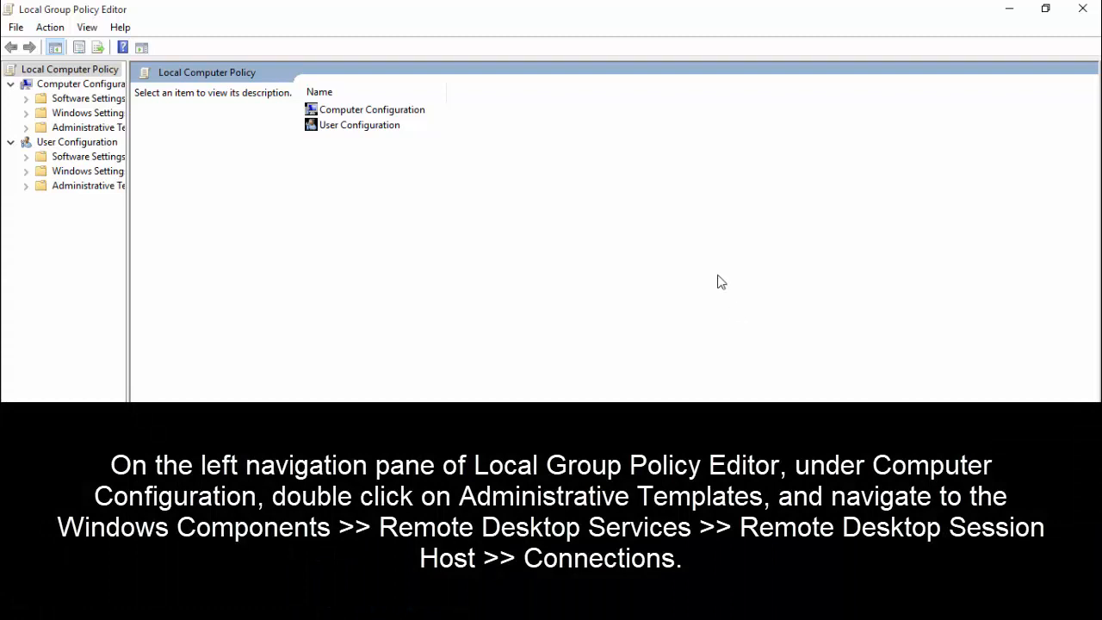
mouse_move(135, 289)
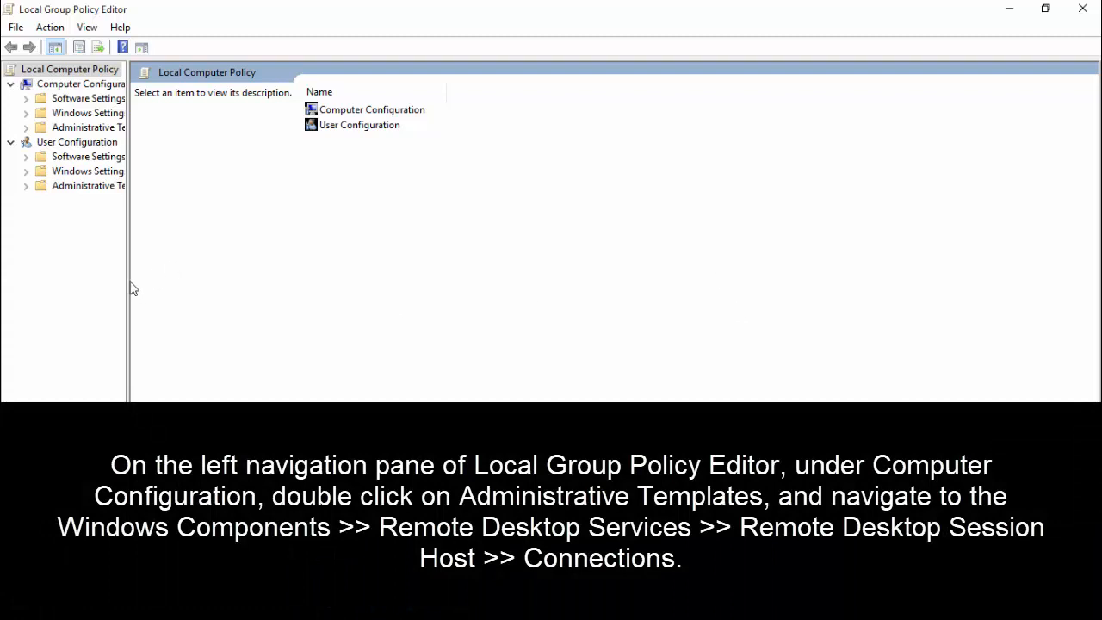
Expand Administrative Templates > Windows Components > Remote Desktop Services and show the Connections policies
drag(130, 286, 224, 286)
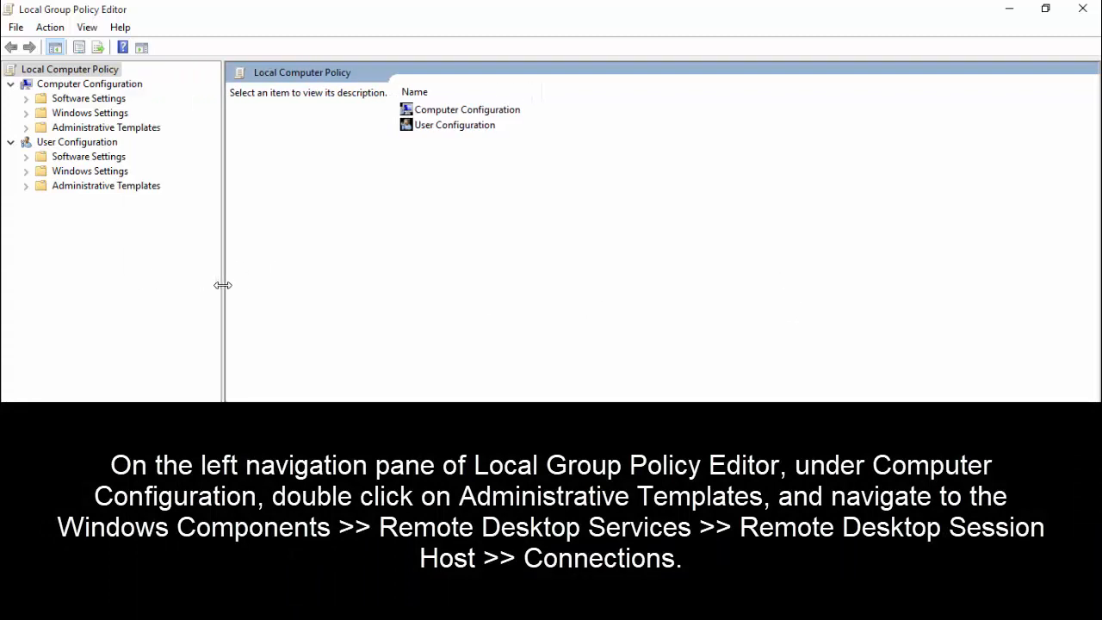
mouse_move(214, 289)
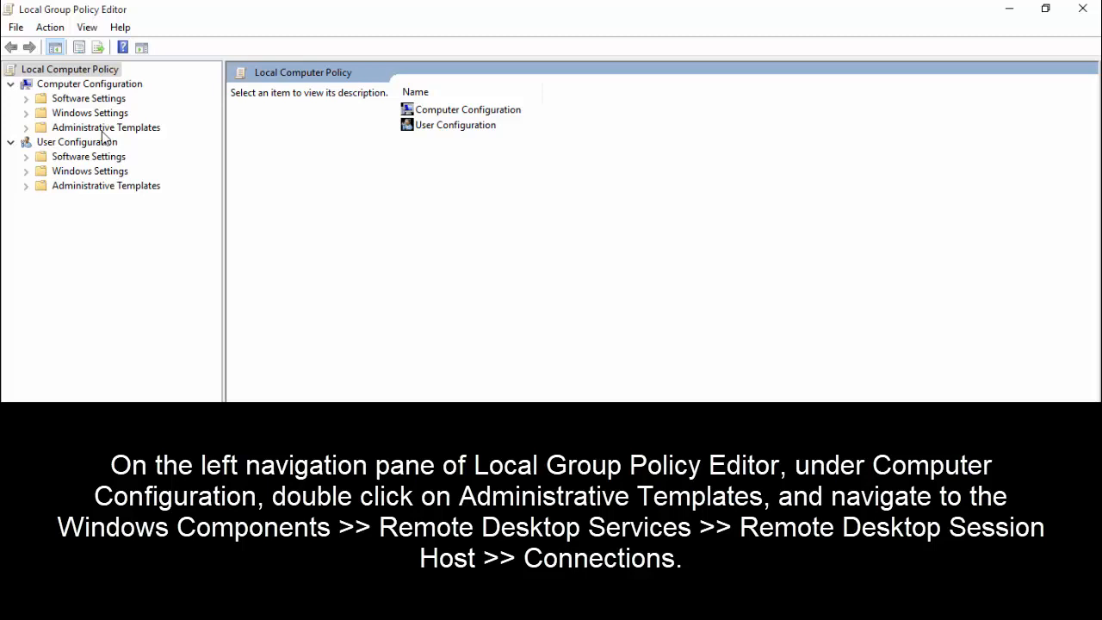
double_click(107, 128)
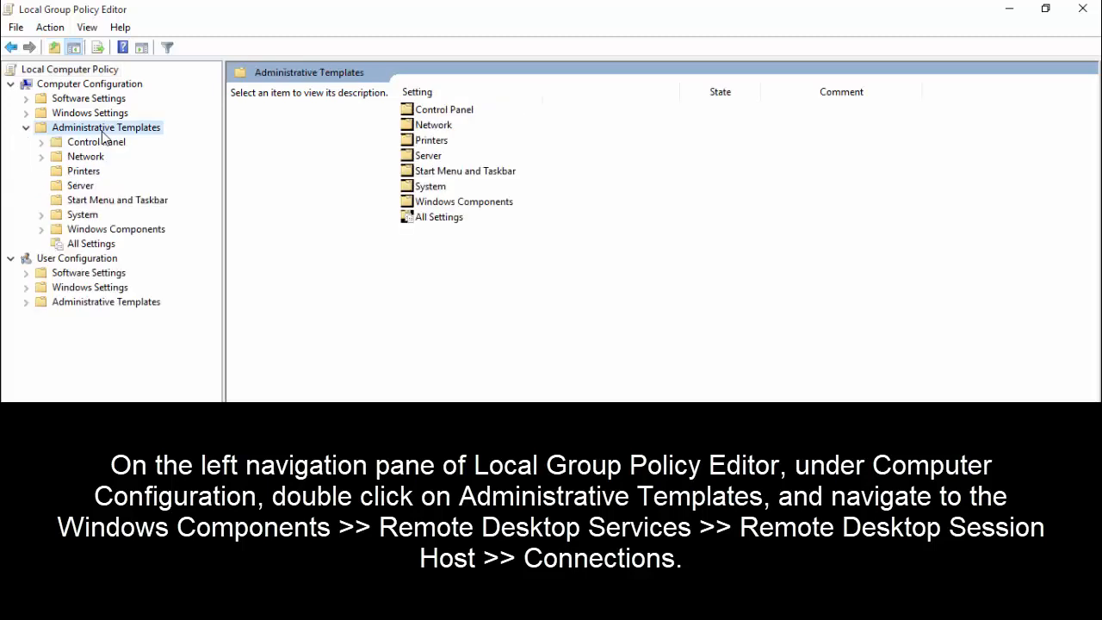
mouse_move(117, 210)
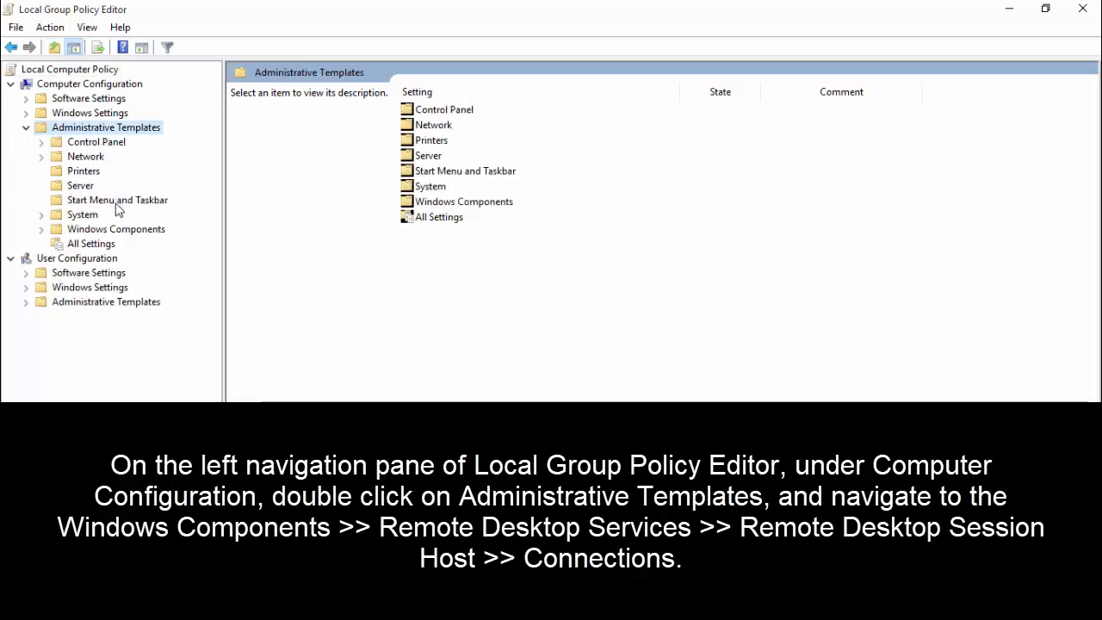
double_click(116, 229)
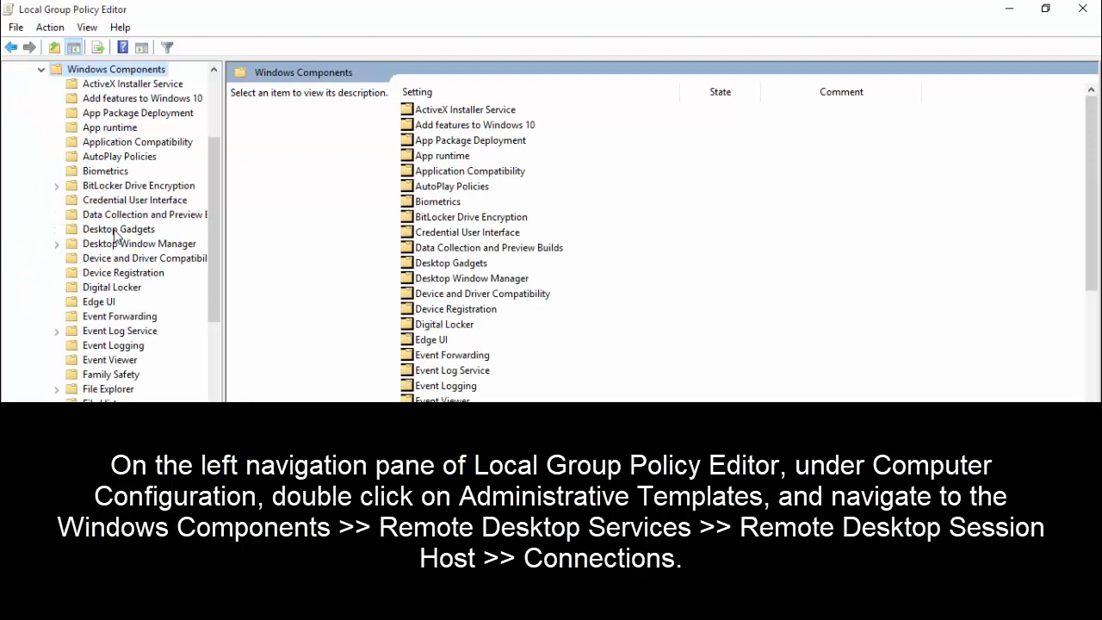
scroll(down, 3)
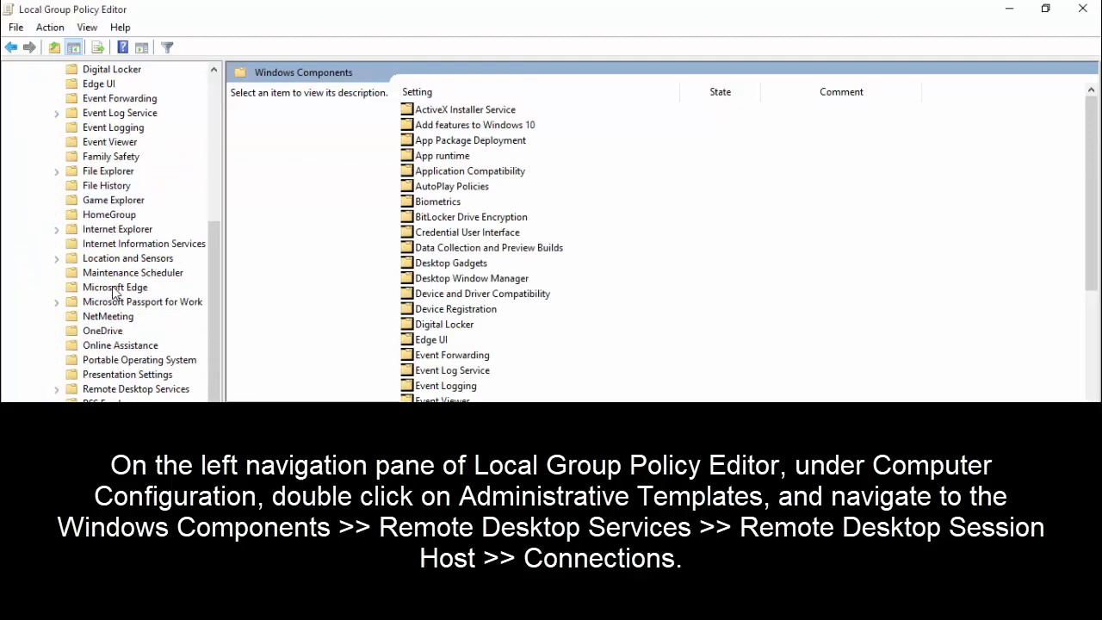
scroll(down, 3)
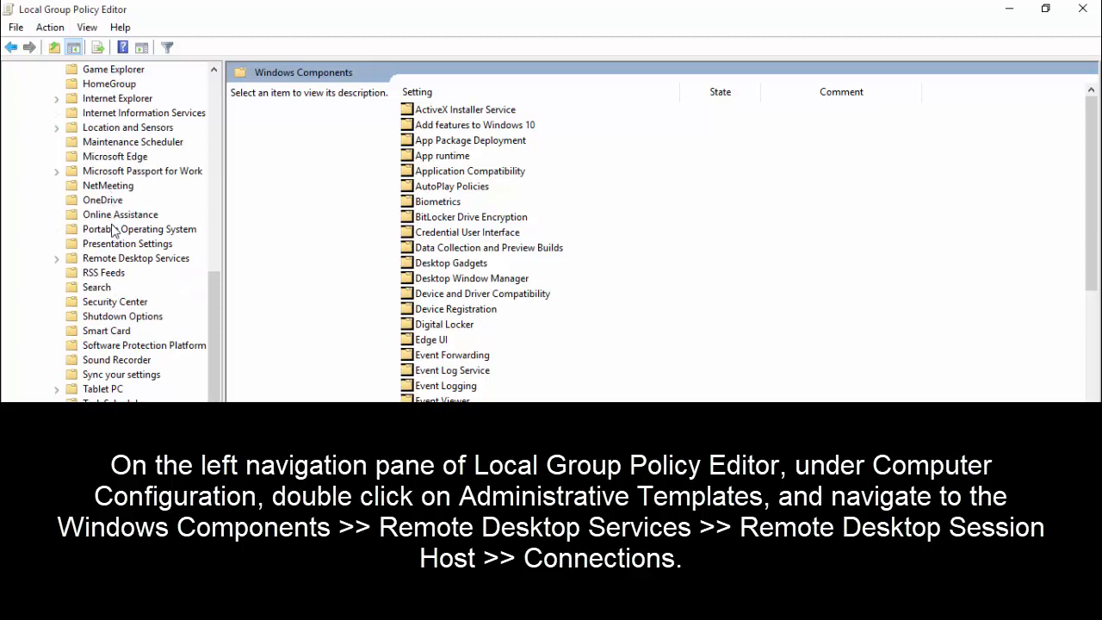
double_click(134, 259)
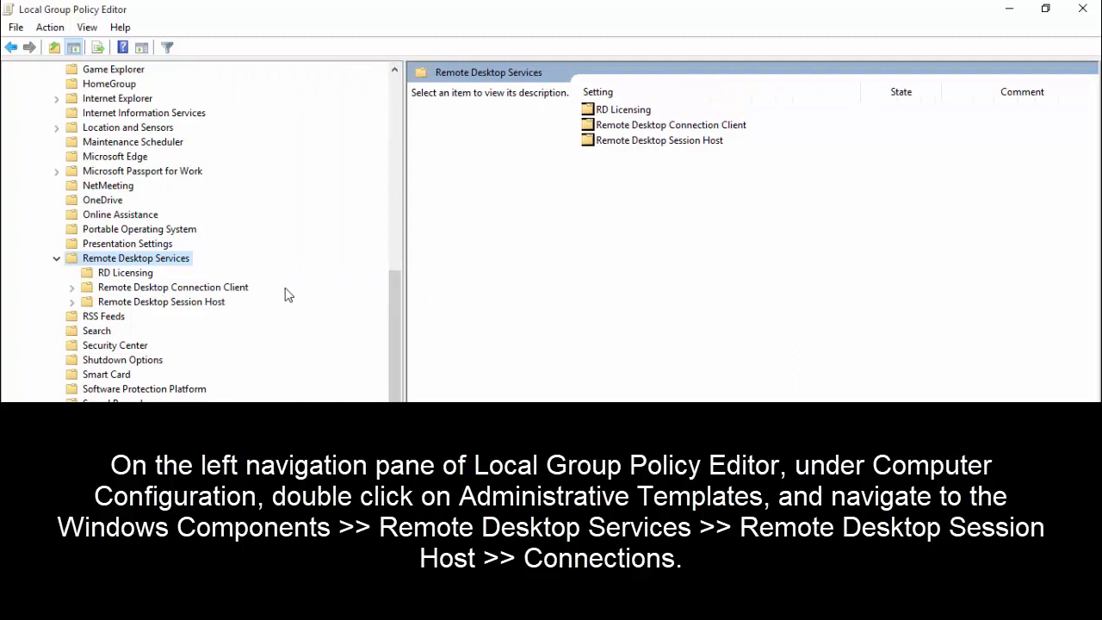
mouse_move(248, 296)
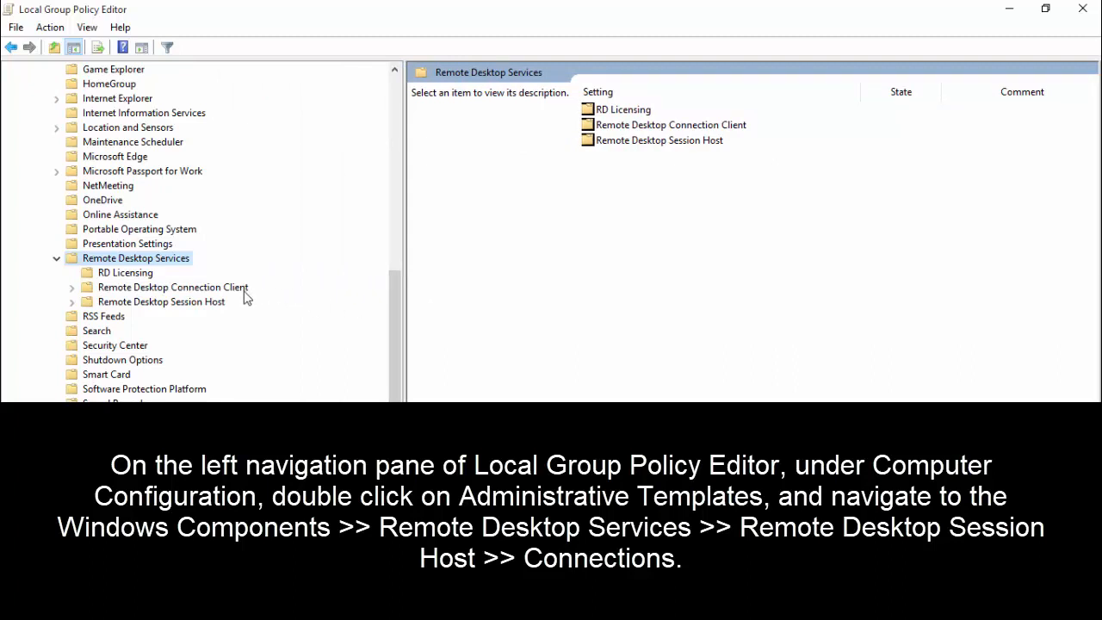
mouse_move(246, 307)
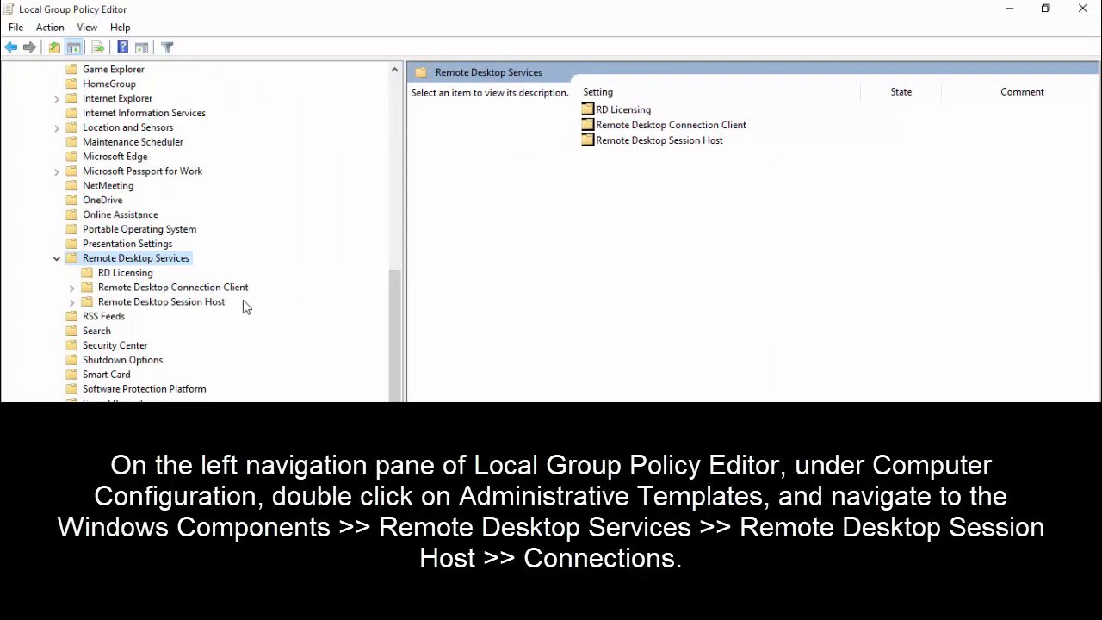
mouse_move(217, 310)
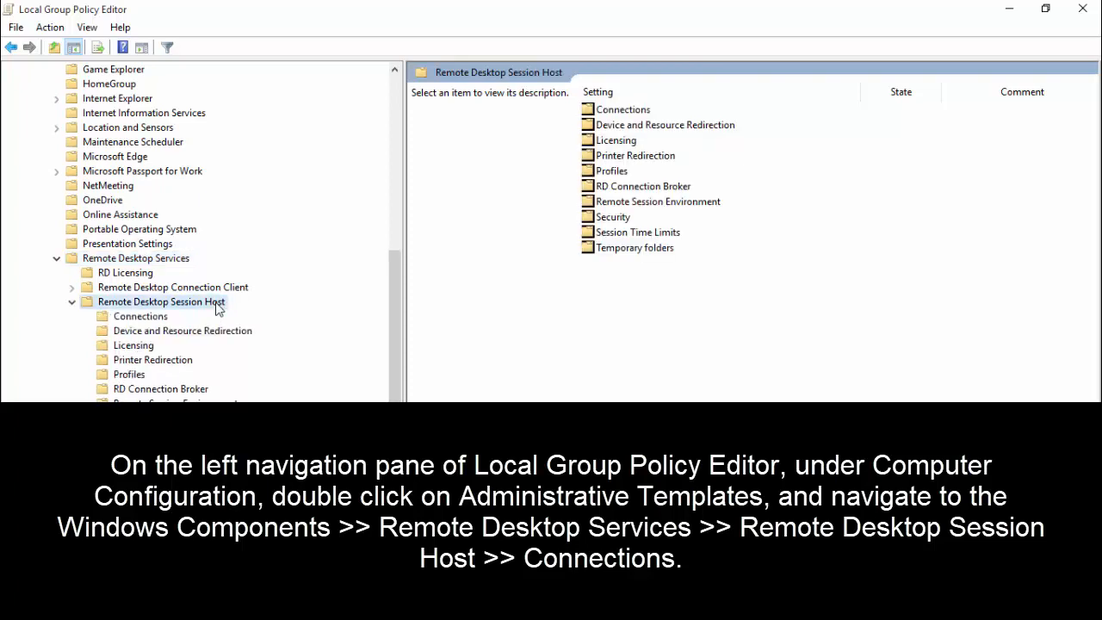
click(139, 317)
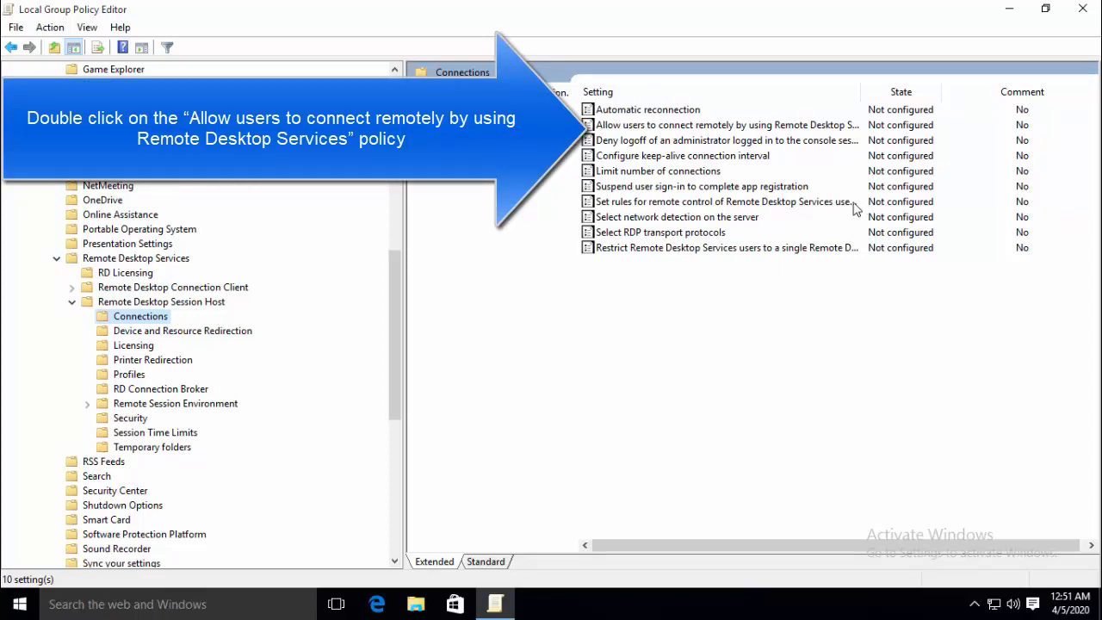
Select 'Allow users to connect remotely by using Remote Desktop Services' and open its settings
click(727, 124)
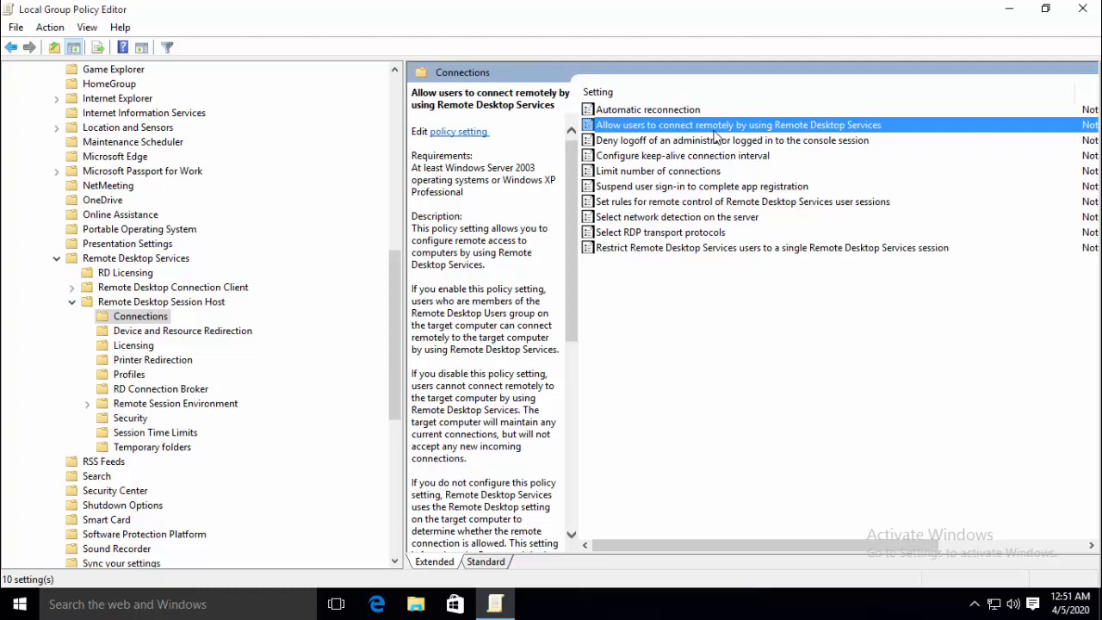
mouse_move(809, 134)
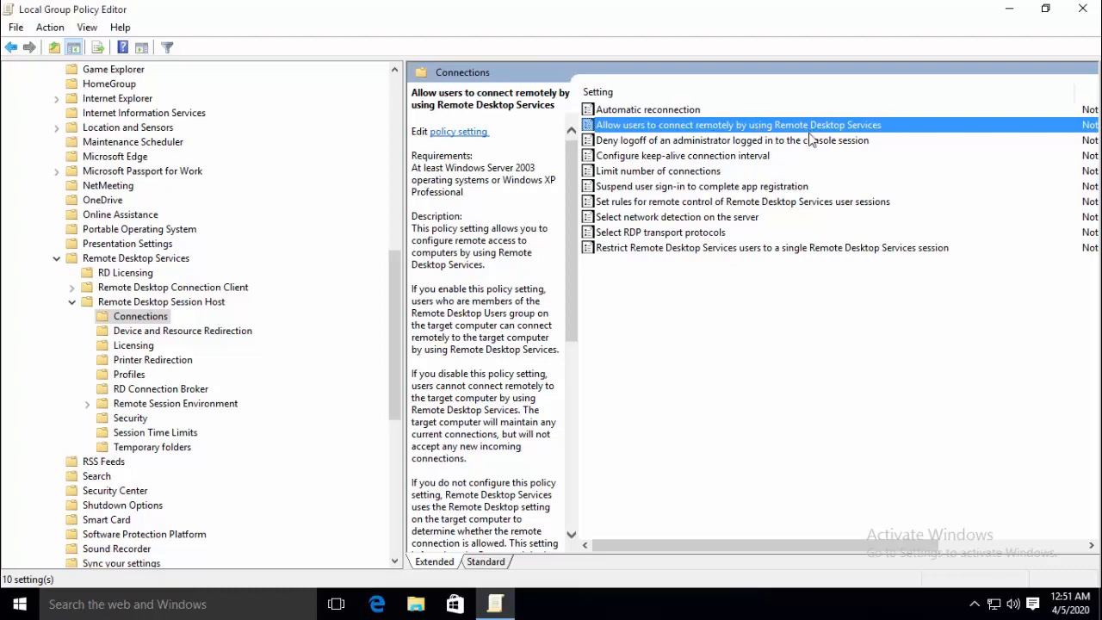
double_click(732, 139)
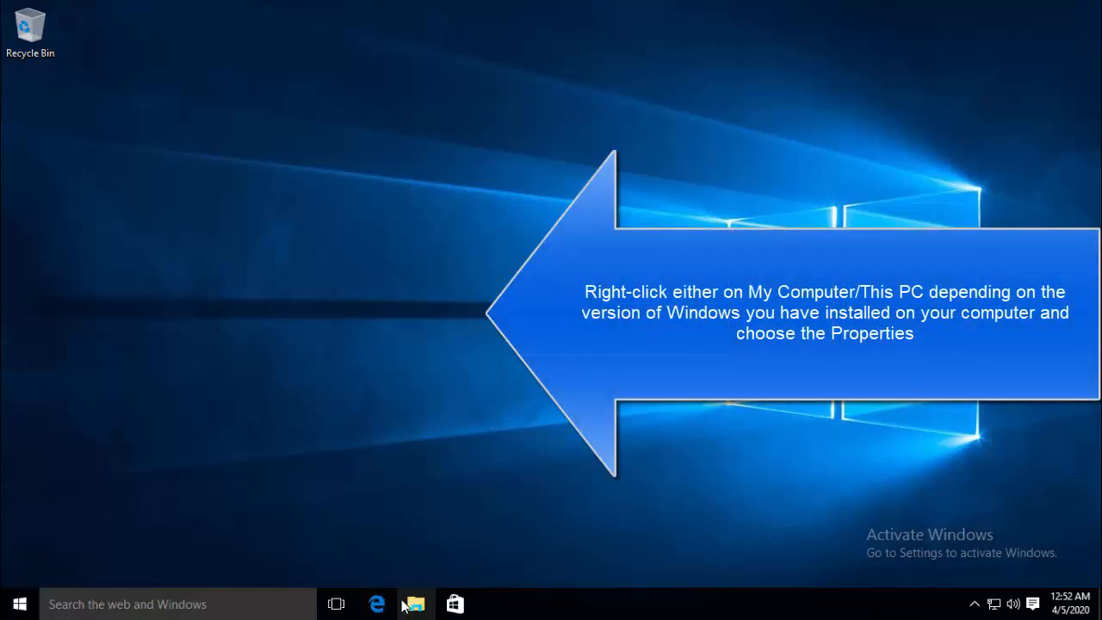
Open This PC's Properties from File Explorer to show the System page for computer Client
click(414, 603)
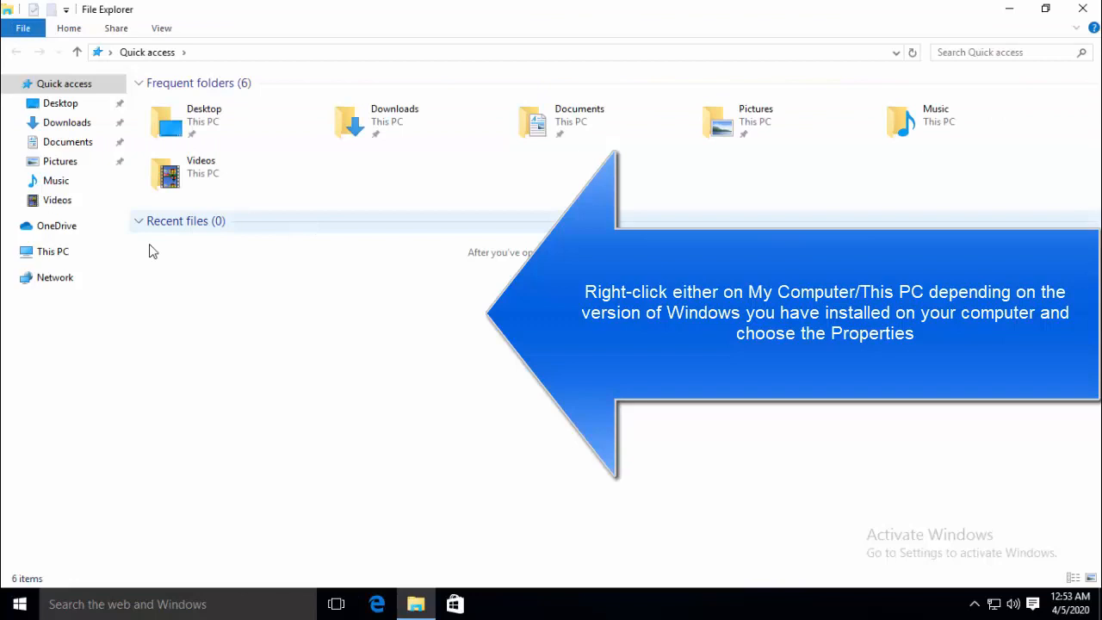
right_click(51, 251)
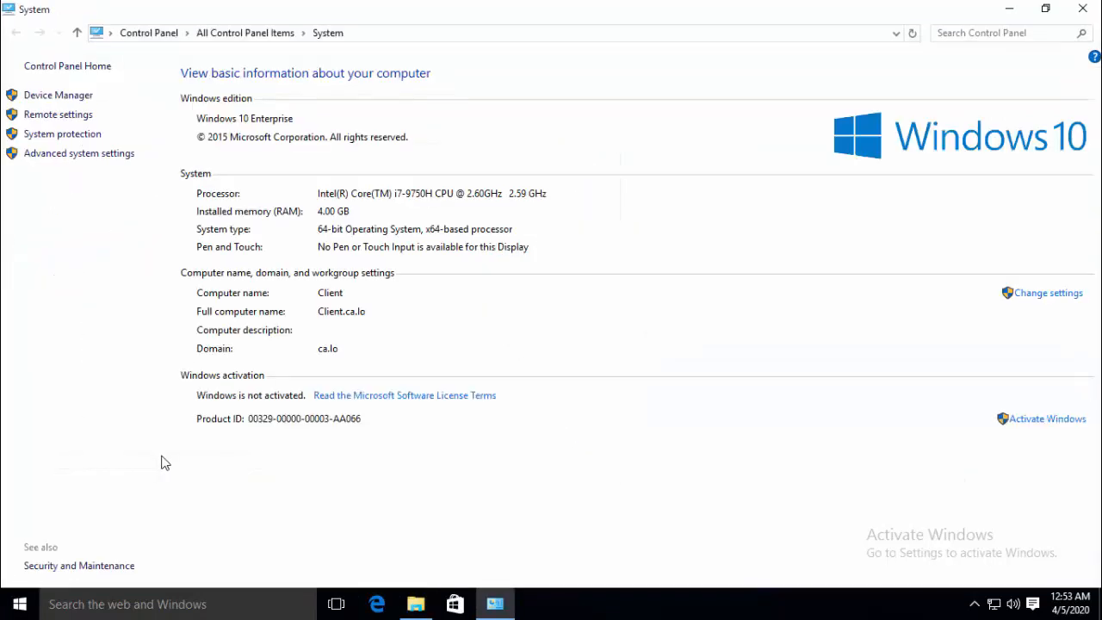
mouse_move(169, 455)
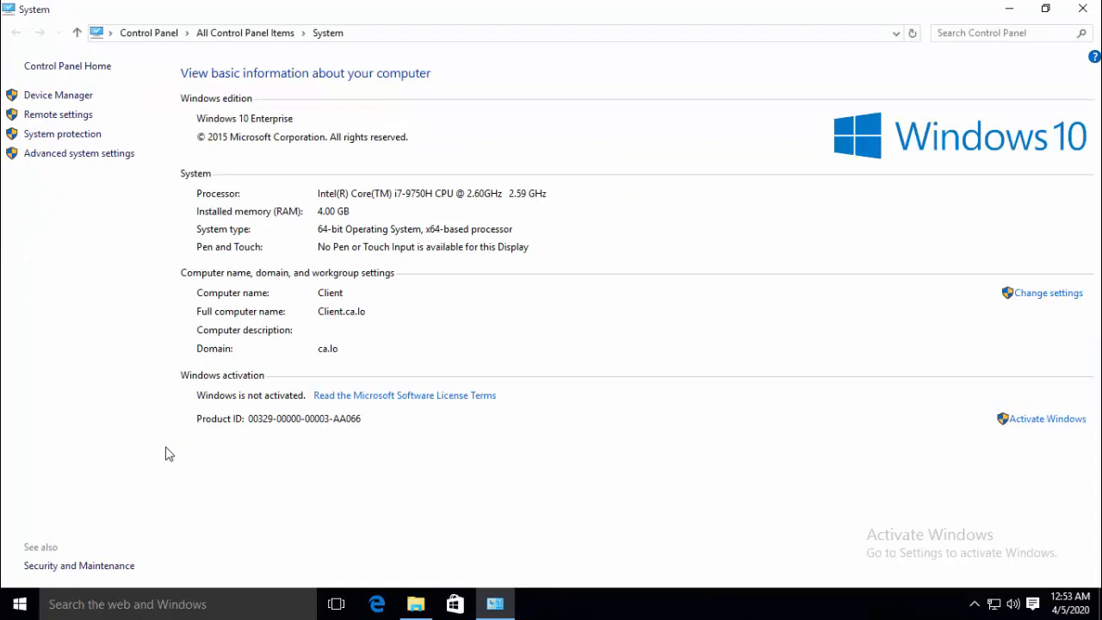
right_click(19, 603)
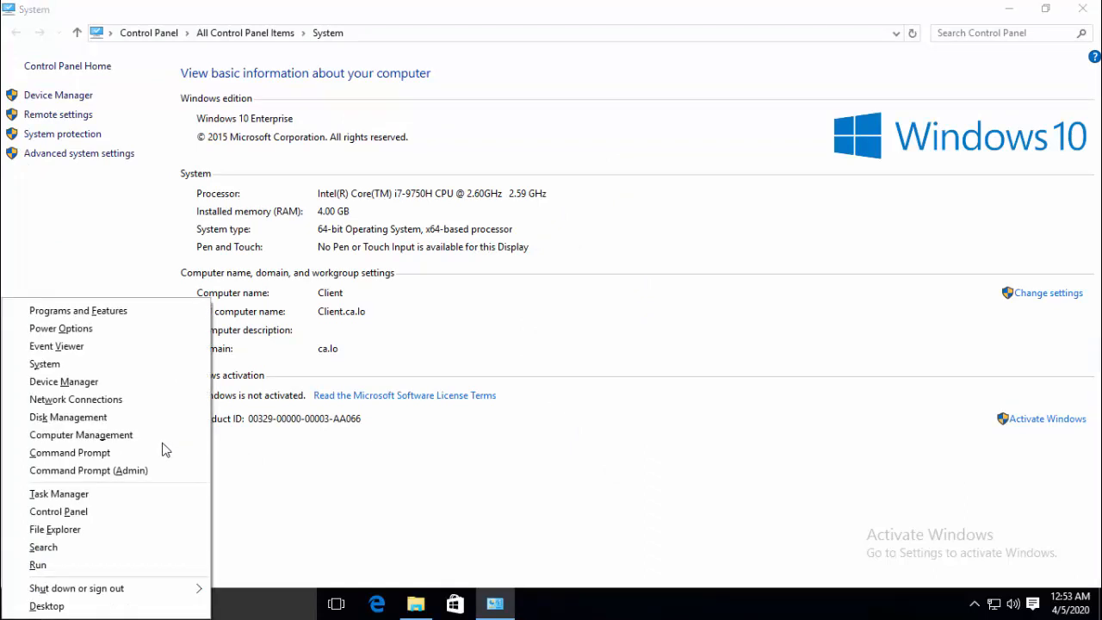
click(55, 528)
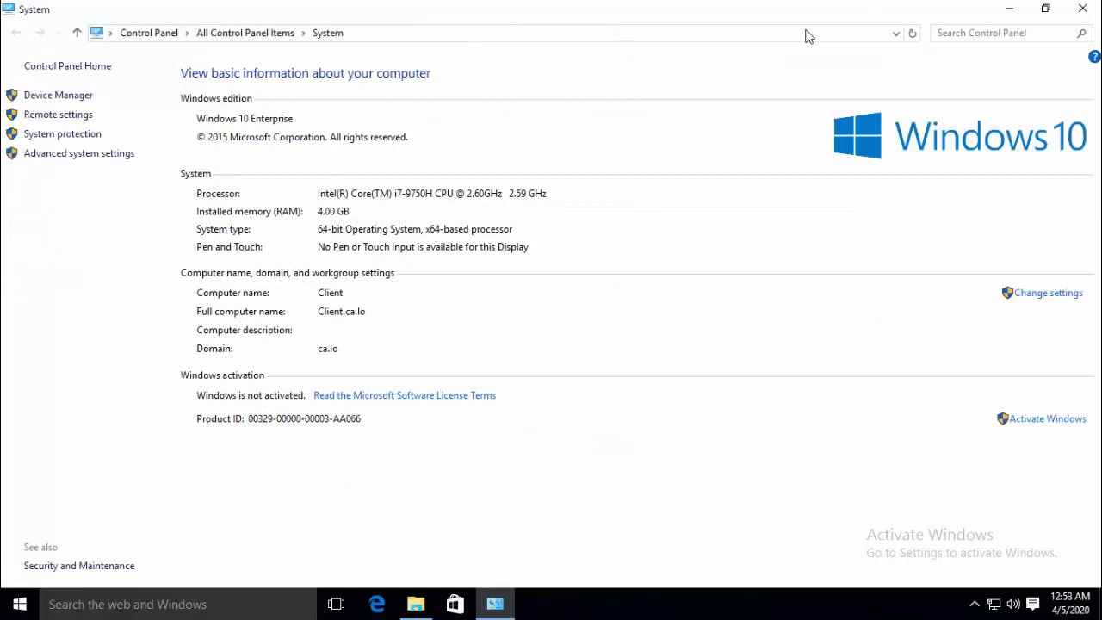
mouse_move(807, 36)
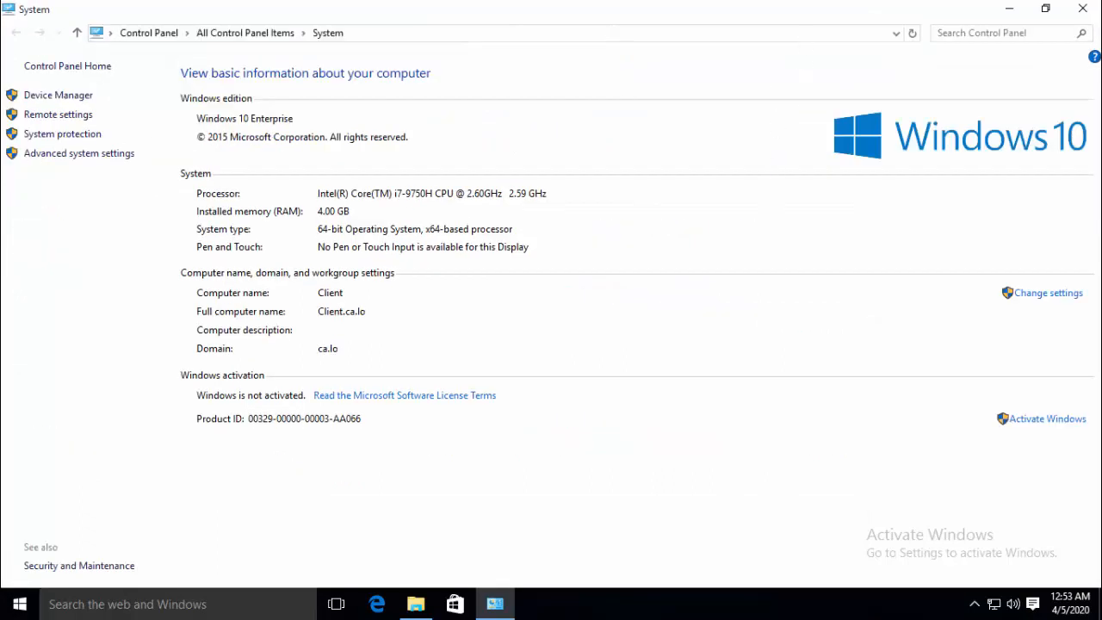
mouse_move(165, 221)
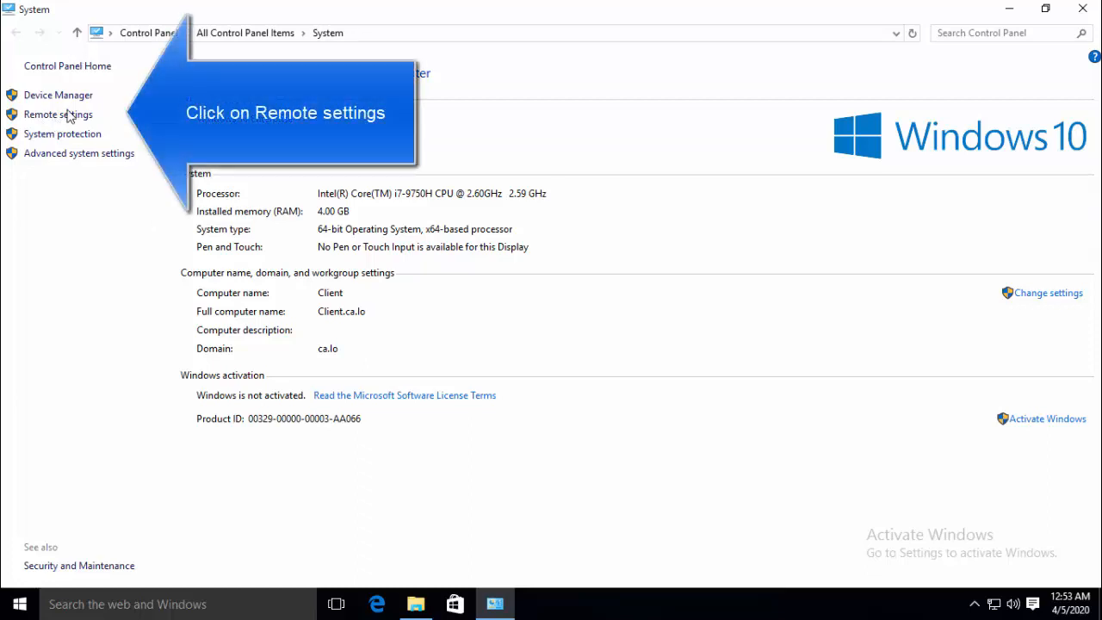
Briefly view remote settings, then open System Properties computer name settings for Client on ca.lo
click(59, 114)
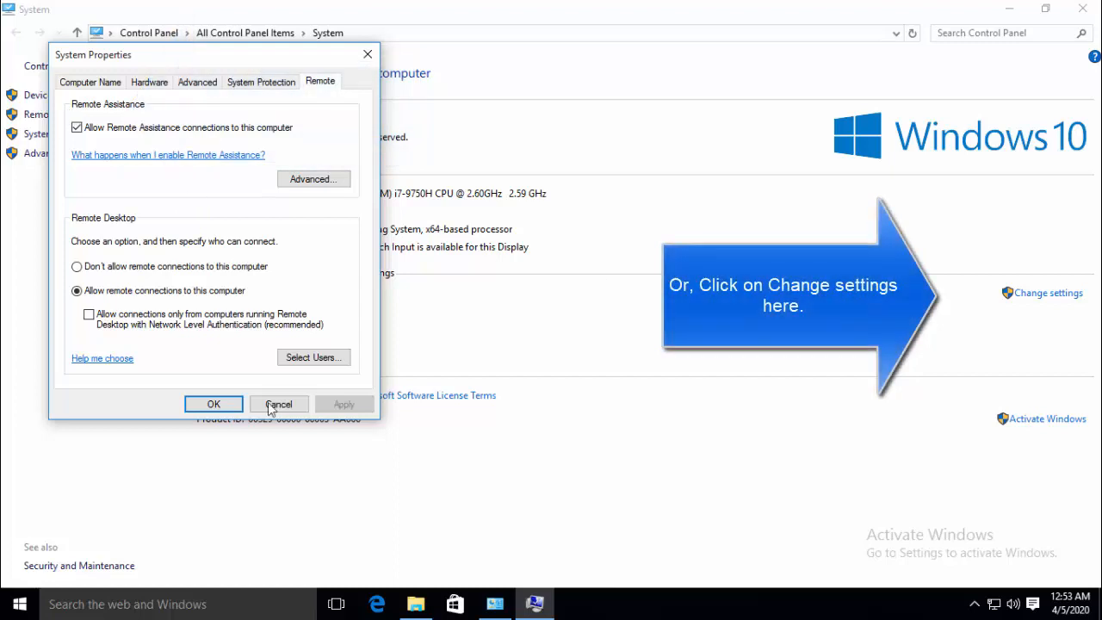
click(279, 405)
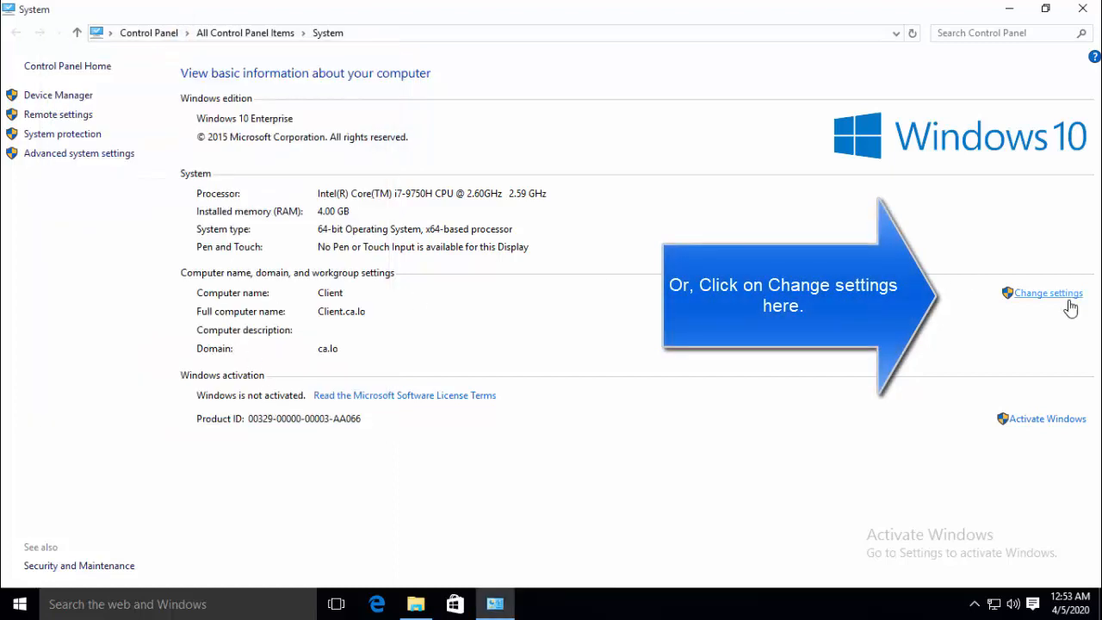
mouse_move(1044, 301)
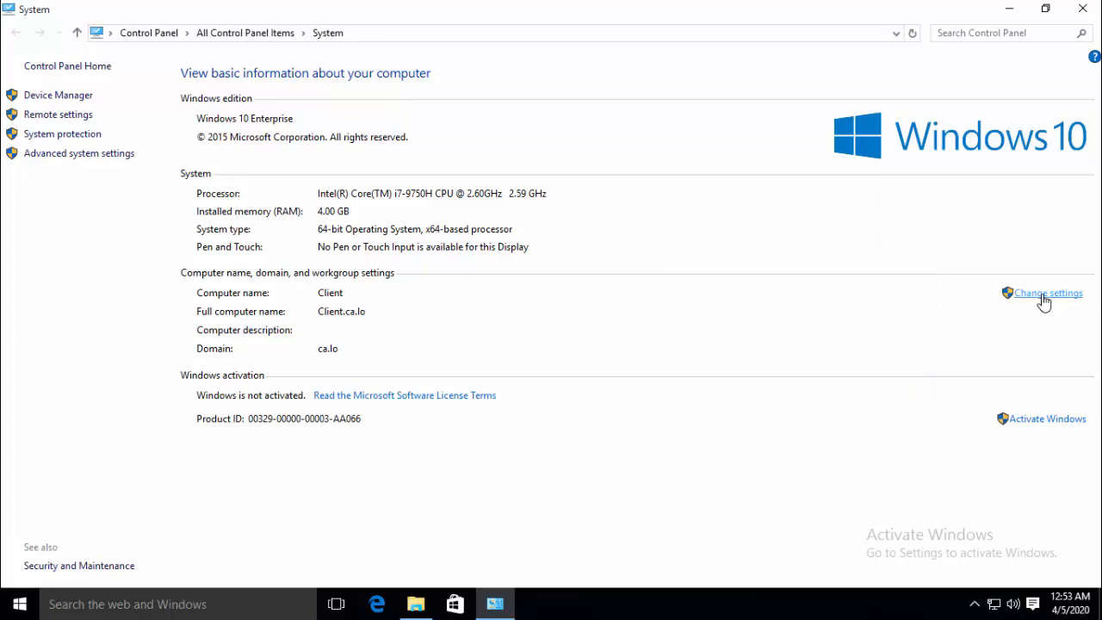
click(1048, 292)
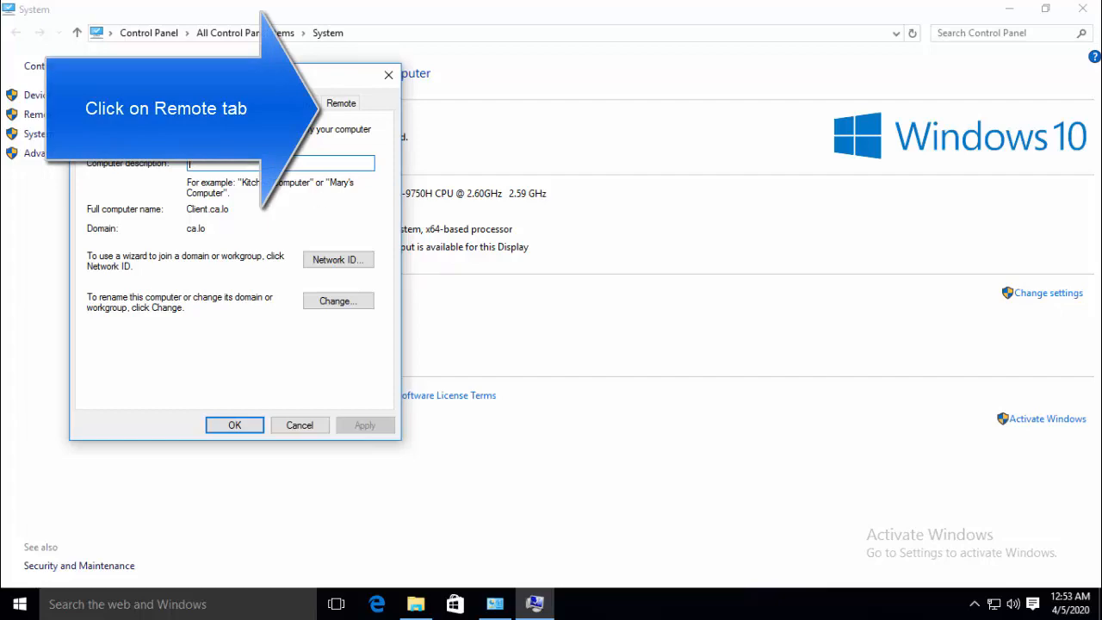
Allow remote connections without Network Level Authentication on the Remote tab, confirm, and close System
click(486, 103)
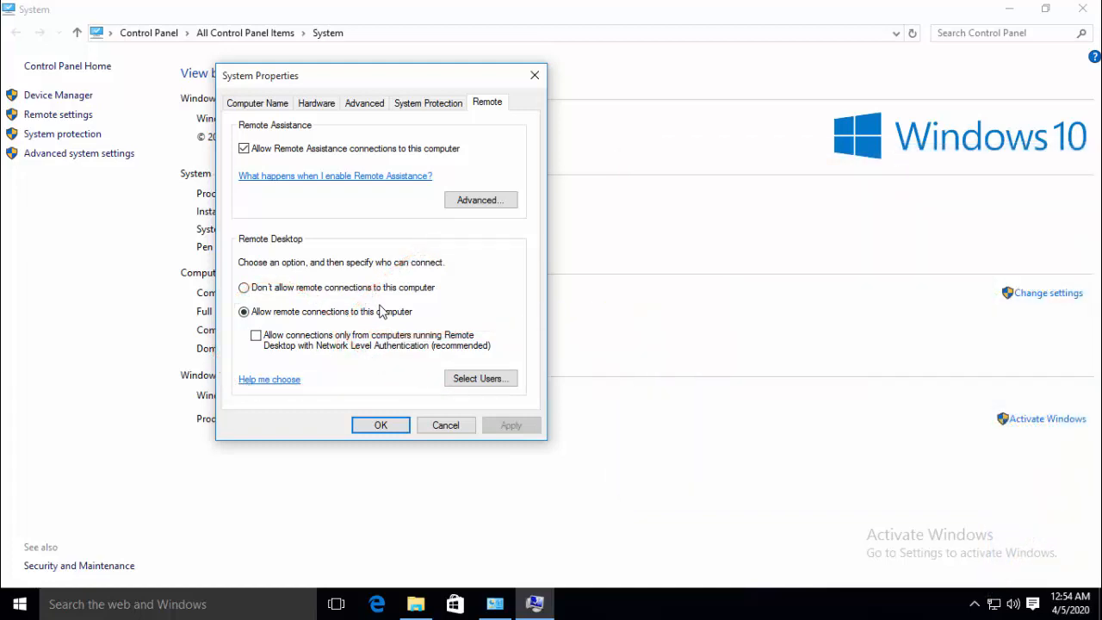
mouse_move(313, 353)
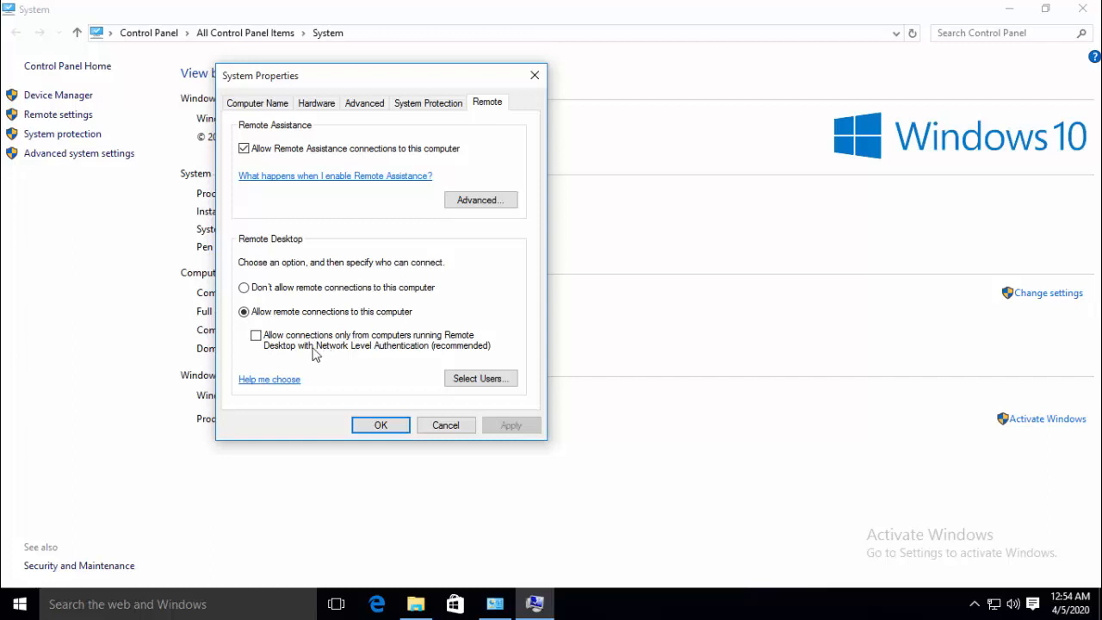
mouse_move(353, 360)
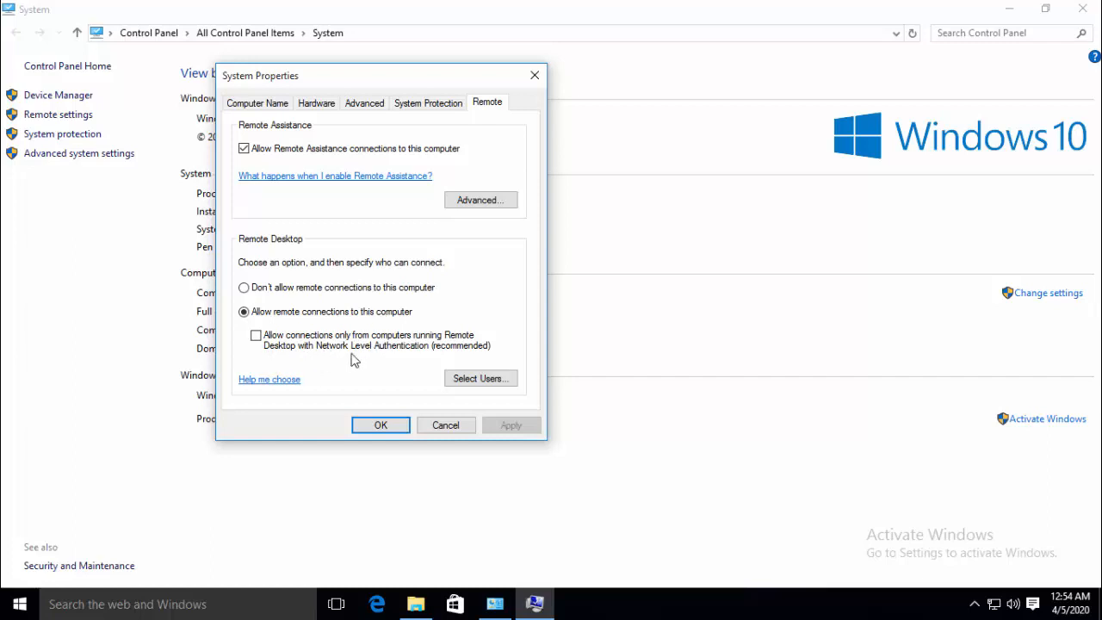
mouse_move(377, 362)
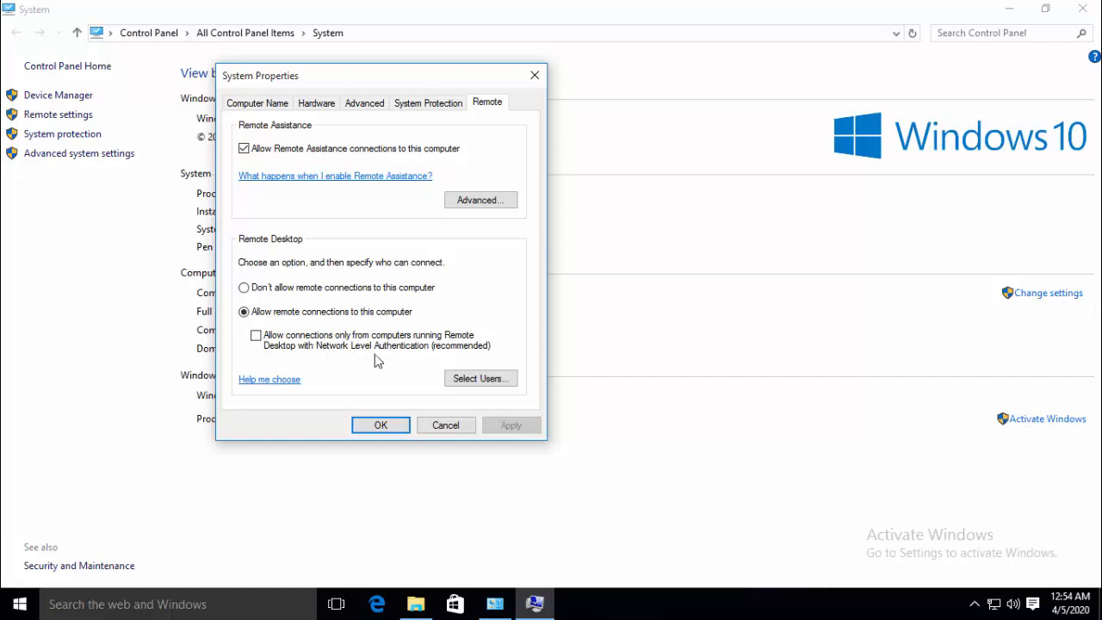
mouse_move(389, 353)
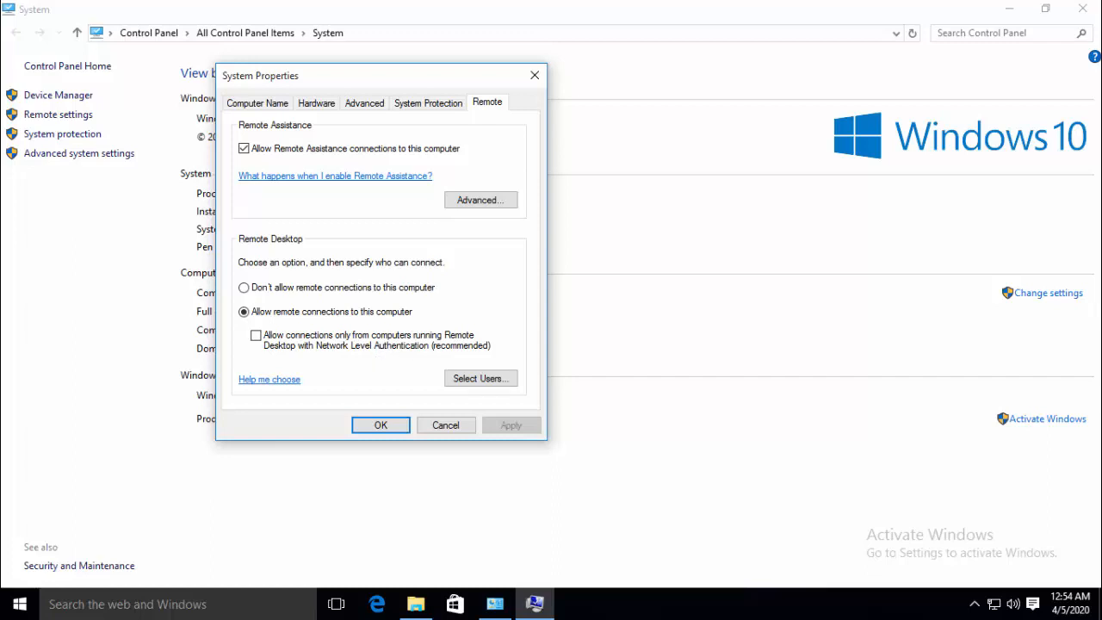
mouse_move(430, 495)
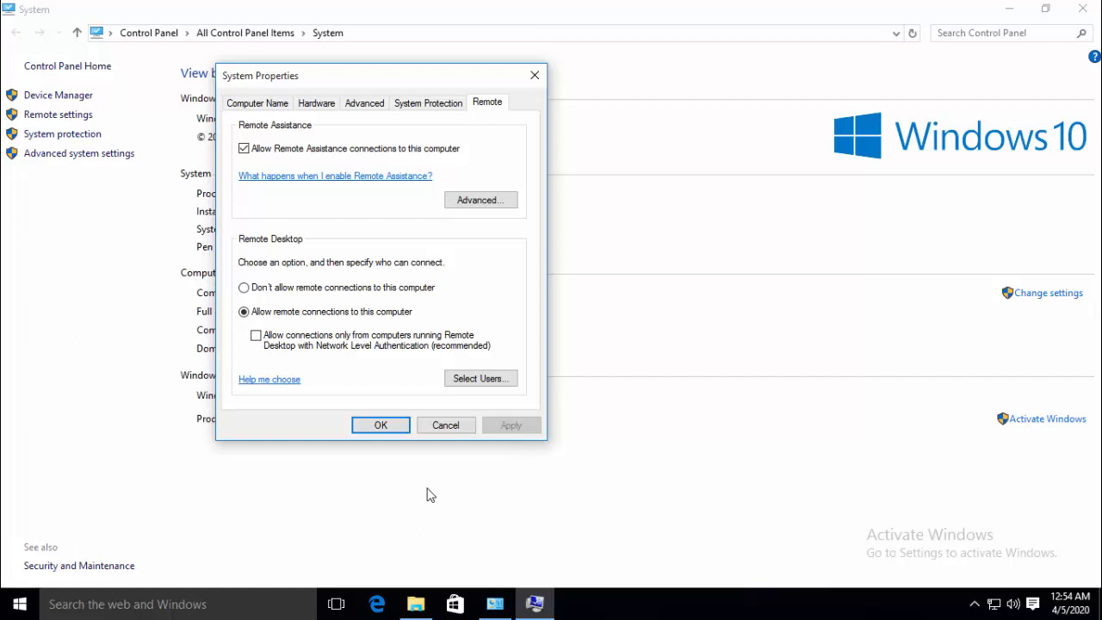
mouse_move(411, 434)
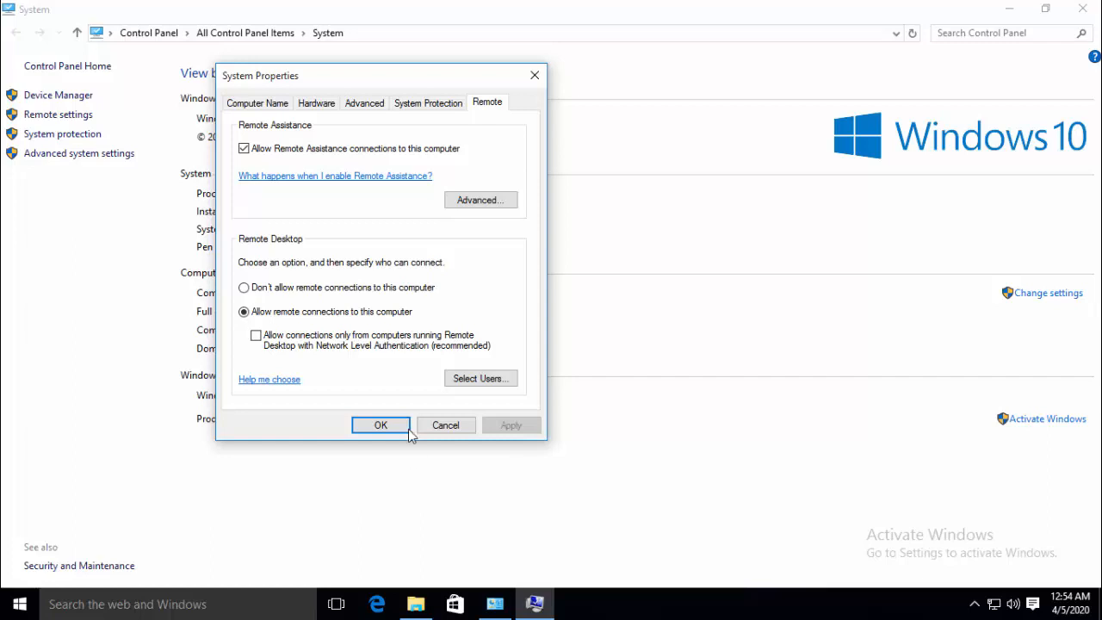
click(381, 424)
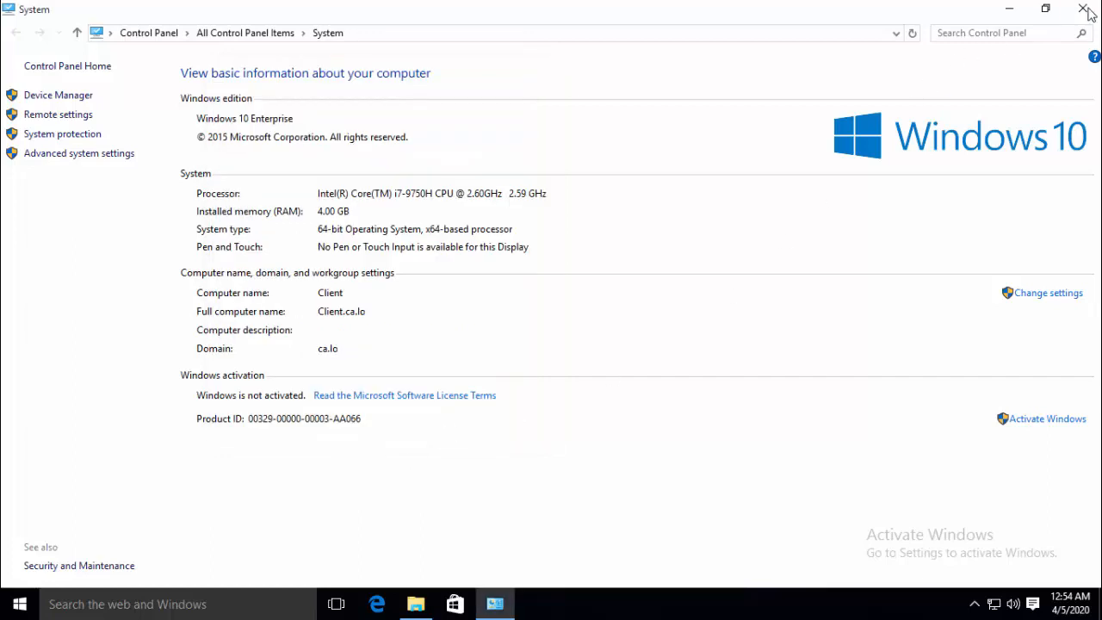
click(1088, 9)
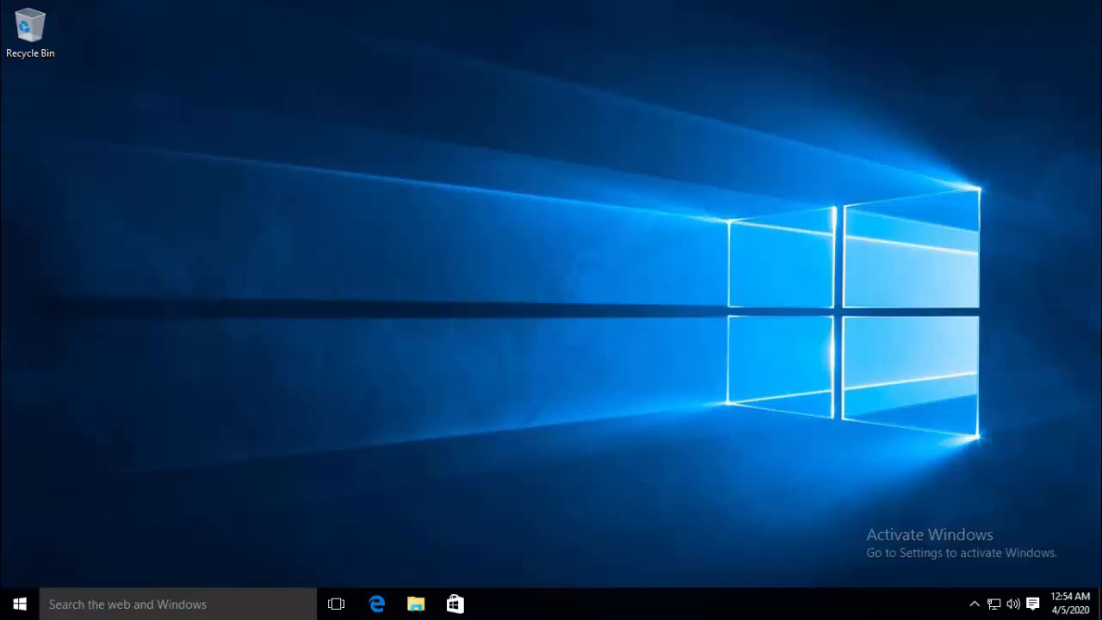
mouse_move(697, 475)
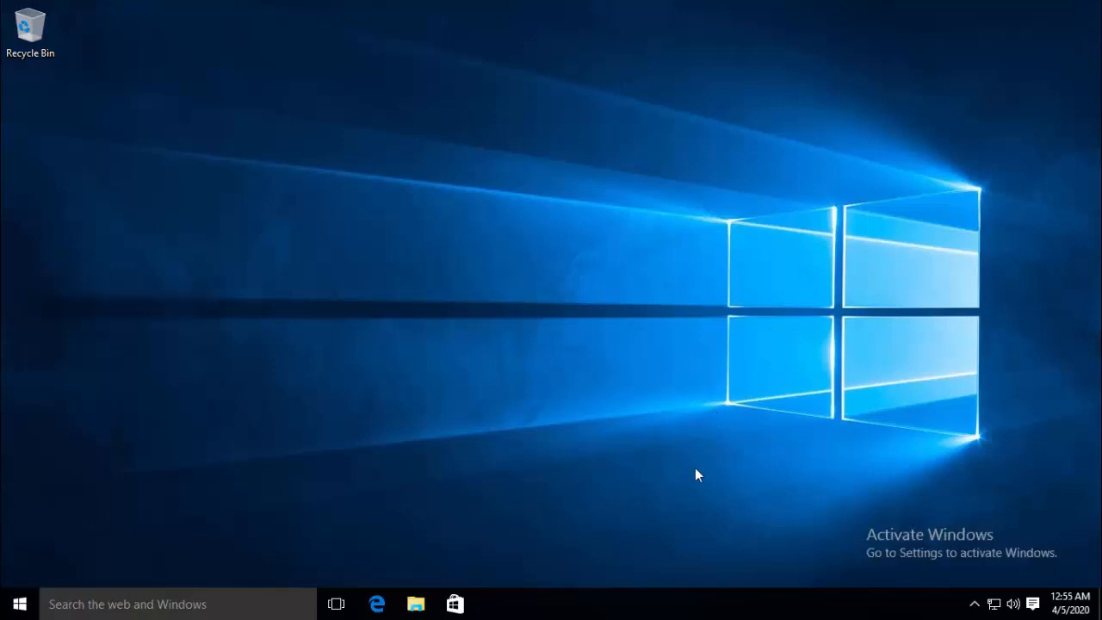
mouse_move(496, 429)
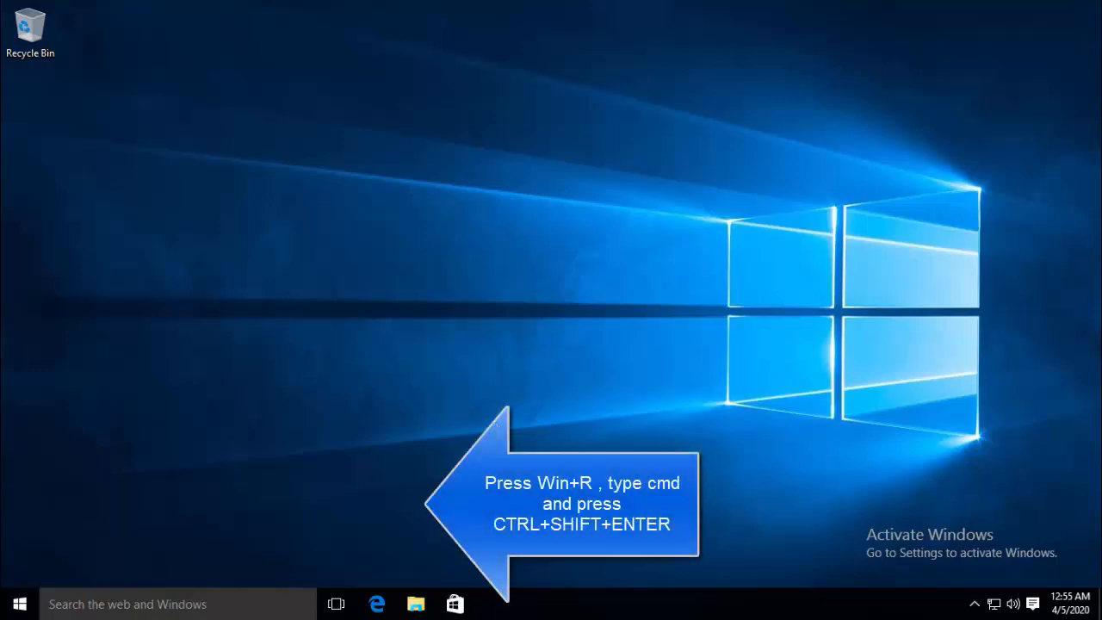
Launch an elevated Command Prompt via Run with 'cmd'
key(Win+r)
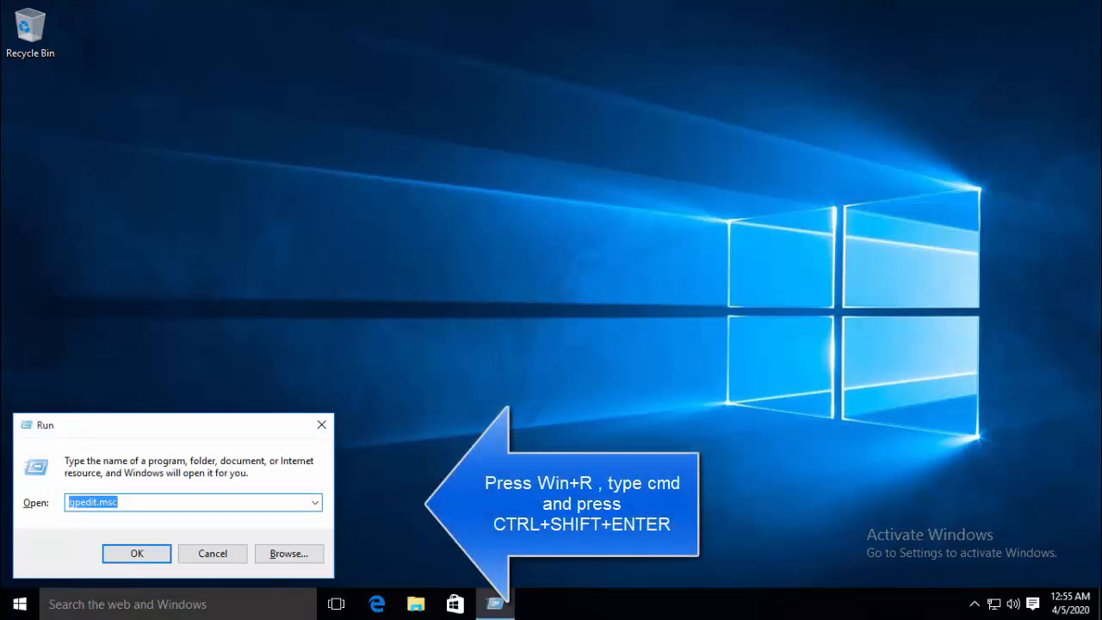
text(cmd)
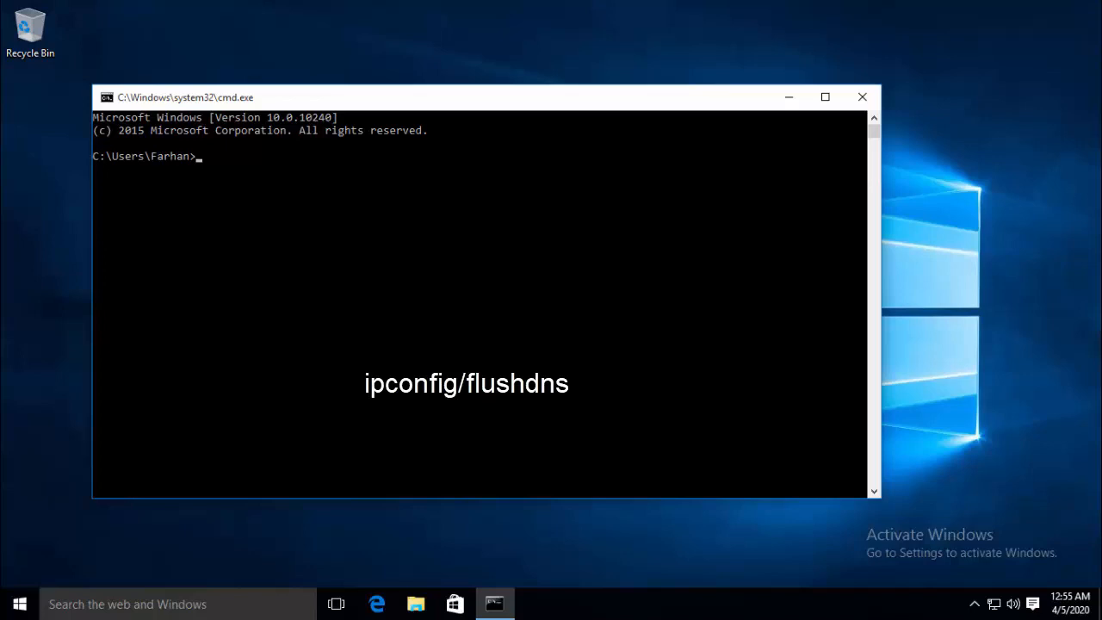
mouse_move(434, 274)
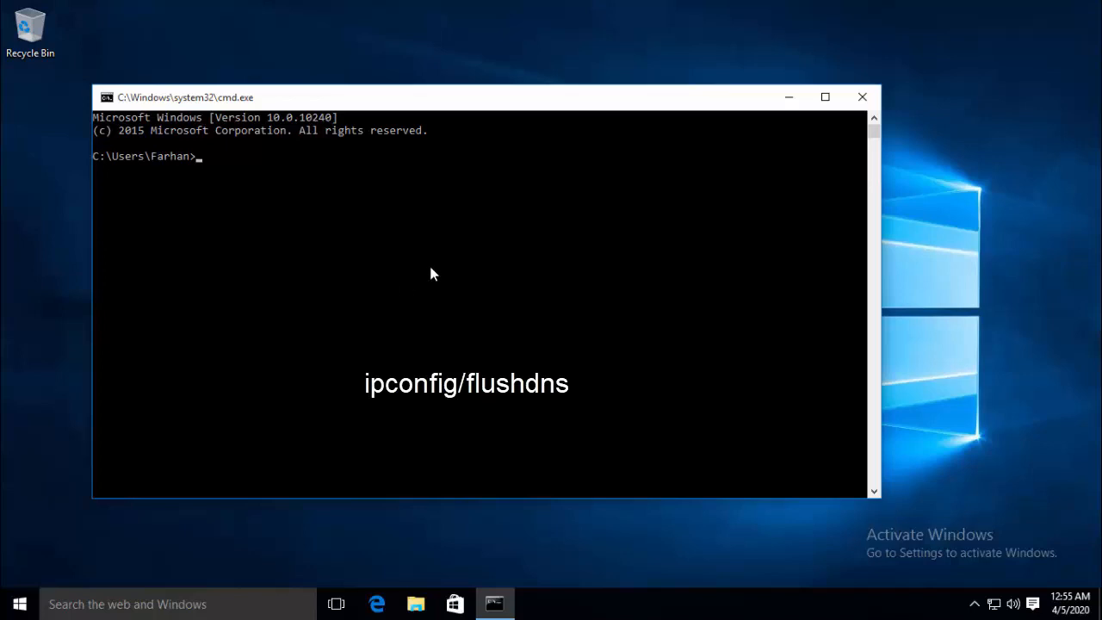
Run ipconfig /flushdns to flush the DNS resolver cache
click(434, 261)
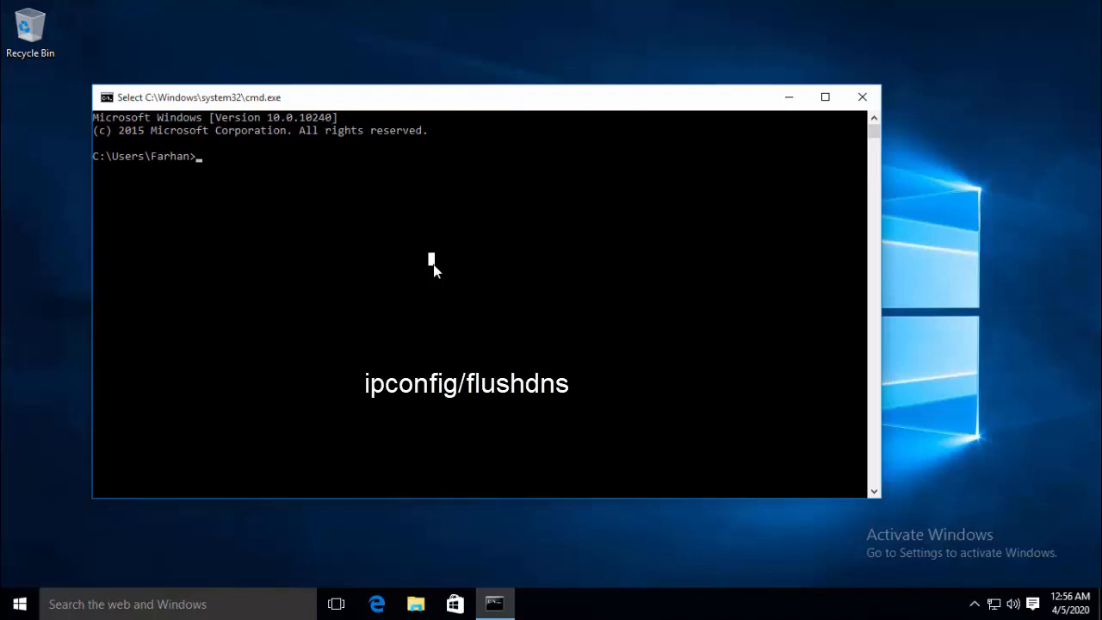
text(ipconfgi)
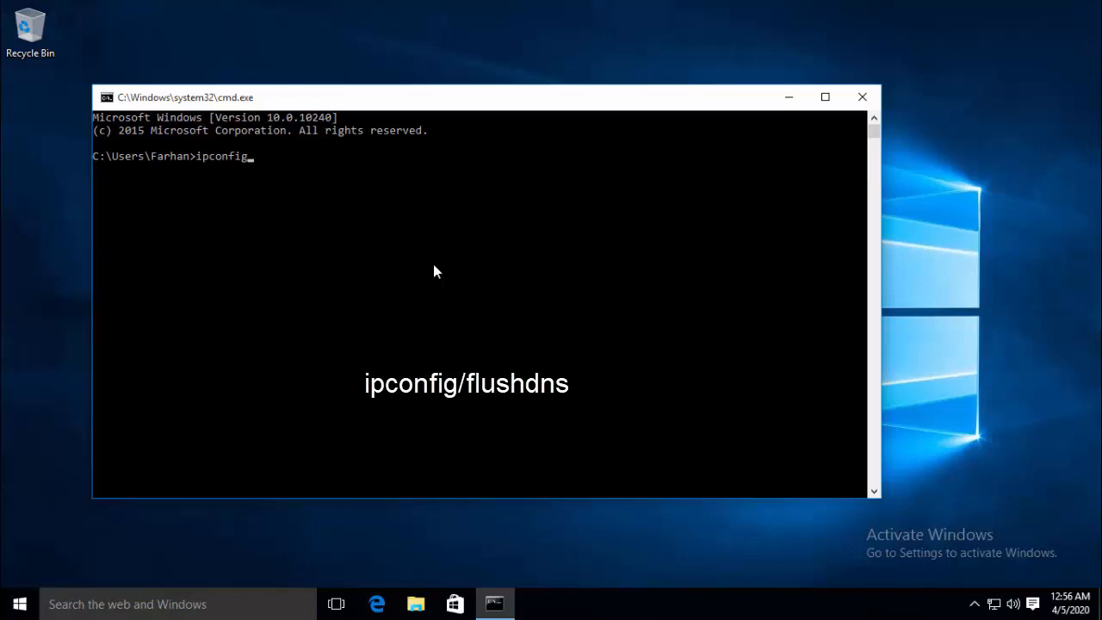
text(/flushdns)
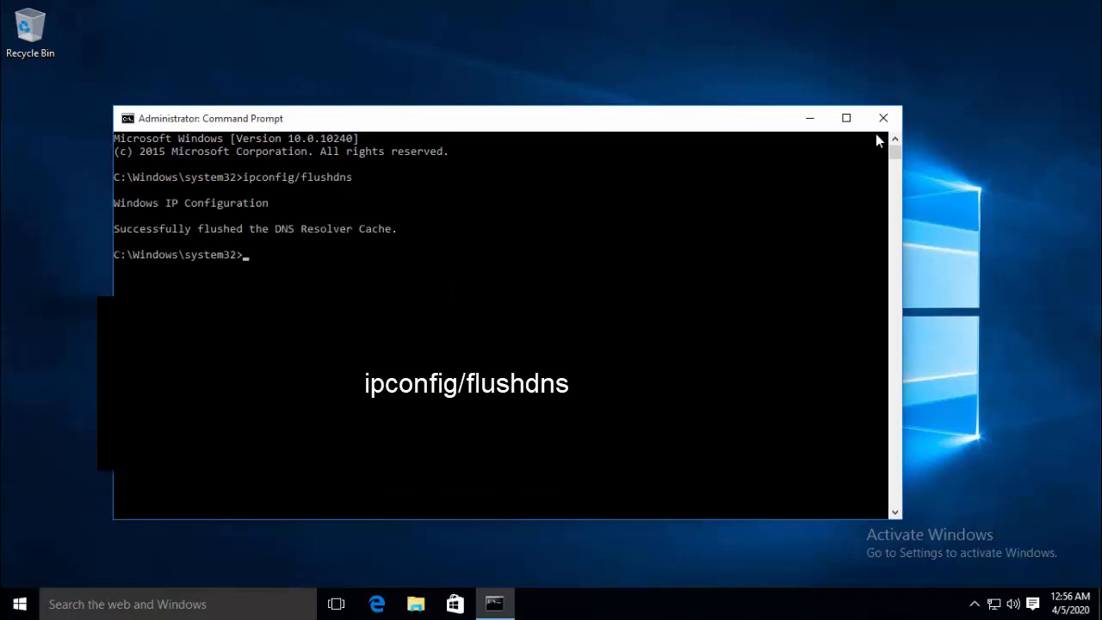
mouse_move(146, 250)
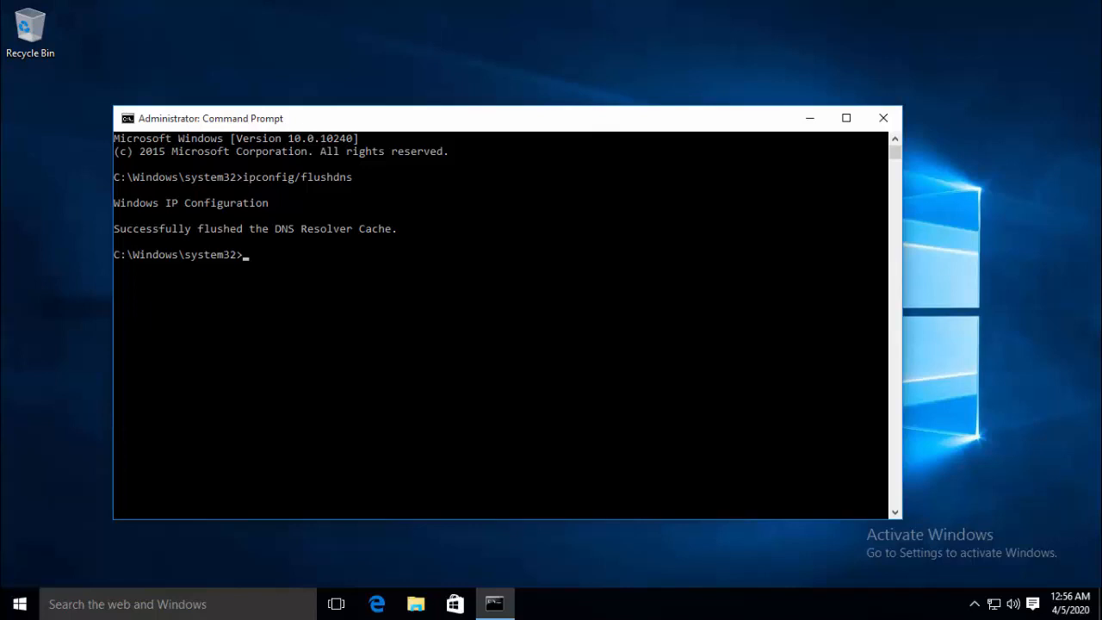
mouse_move(887, 150)
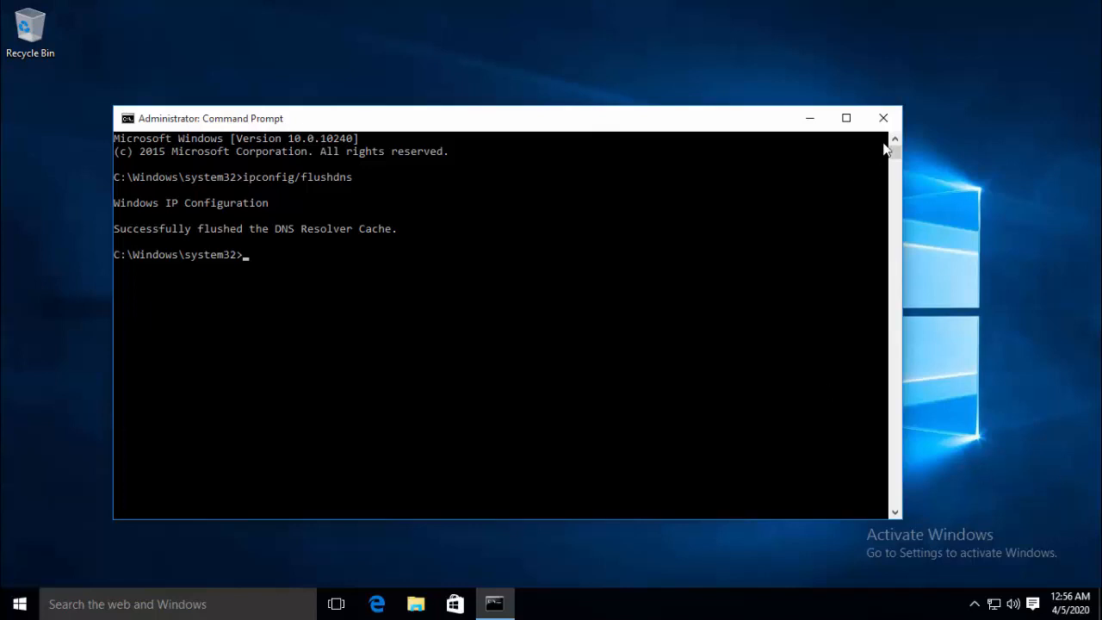
Close Command Prompt and open Network Connections via Run with ncpa.cpl
click(881, 117)
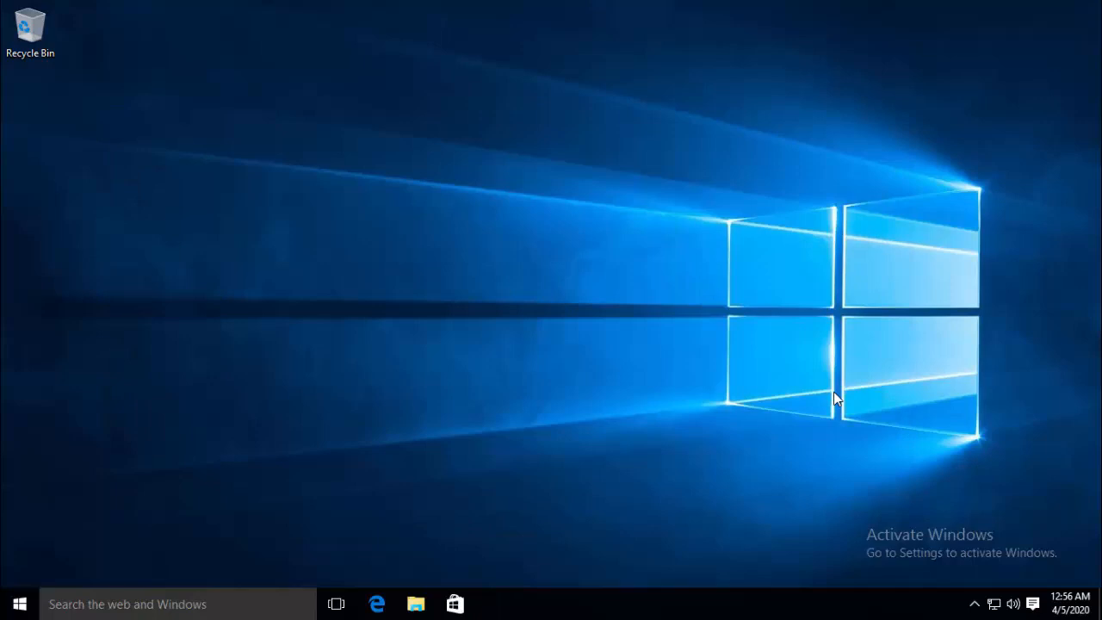
mouse_move(922, 389)
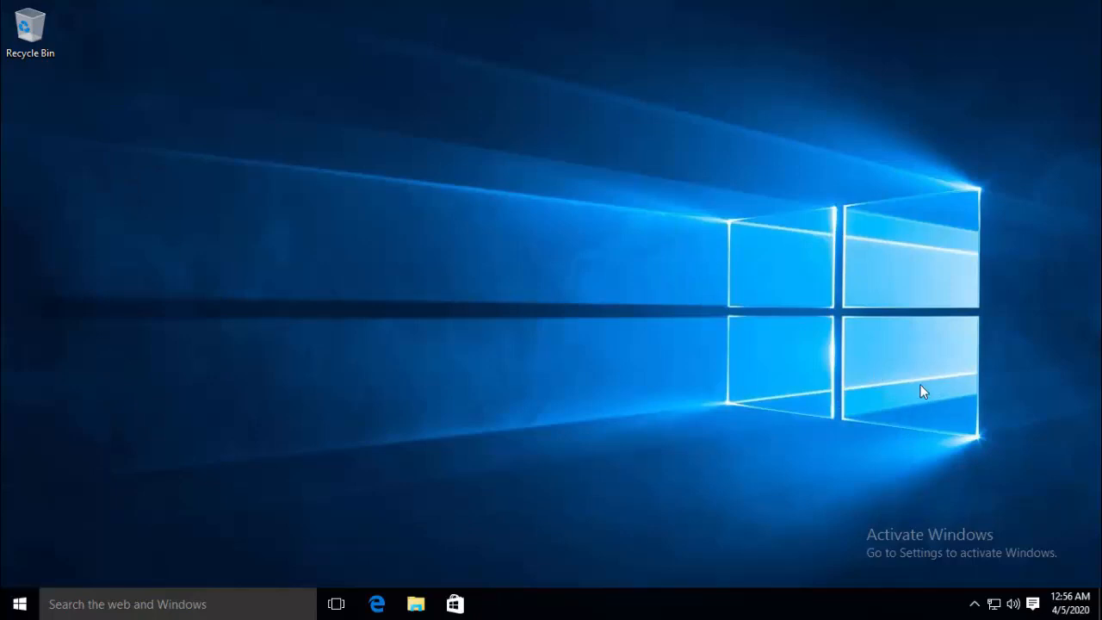
key(Win+r)
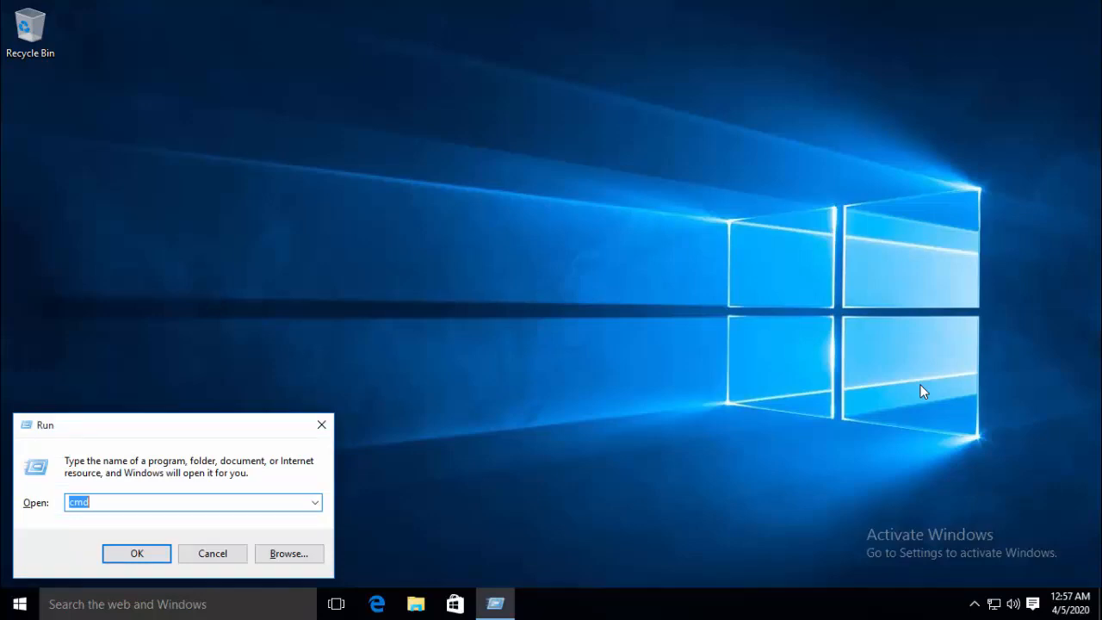
text(ncpa.c)
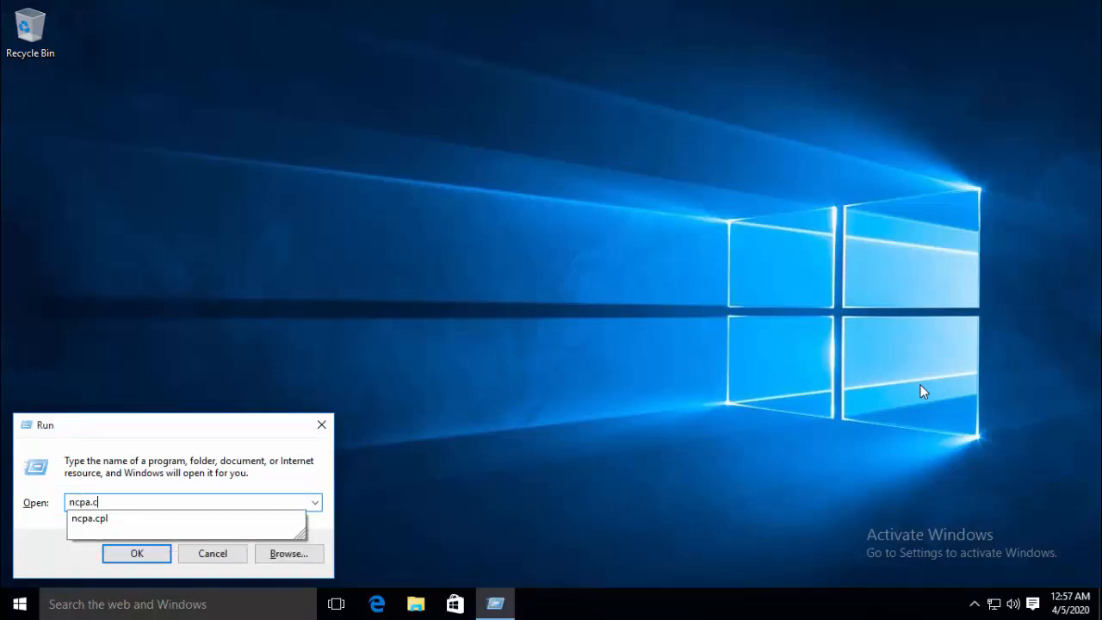
click(136, 553)
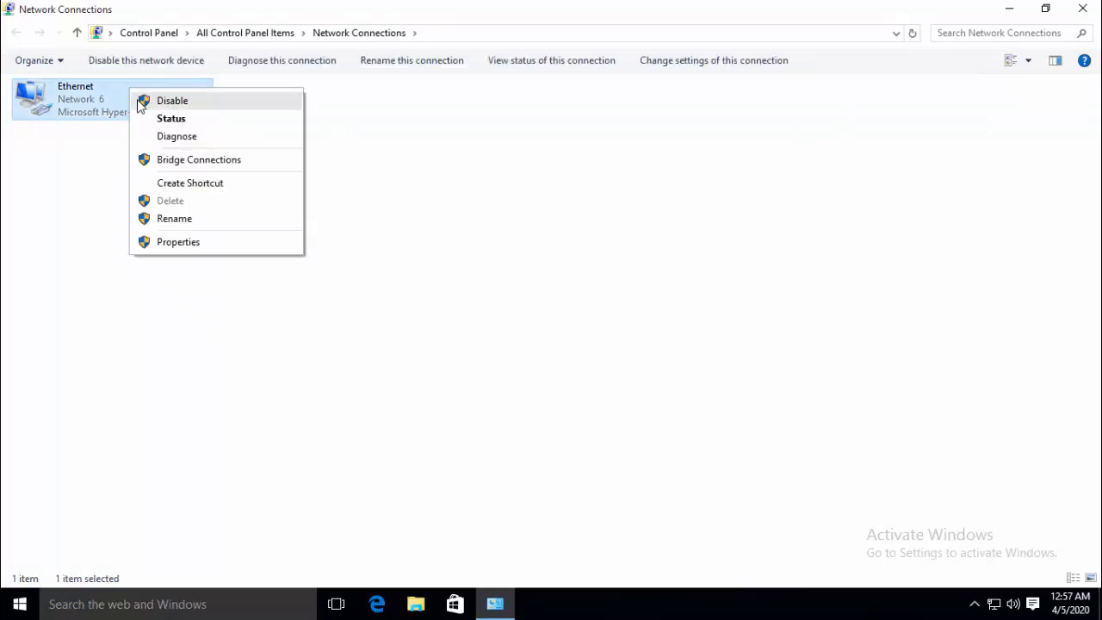
Disable and re-enable the Ethernet adapter, then close Network Connections
click(172, 100)
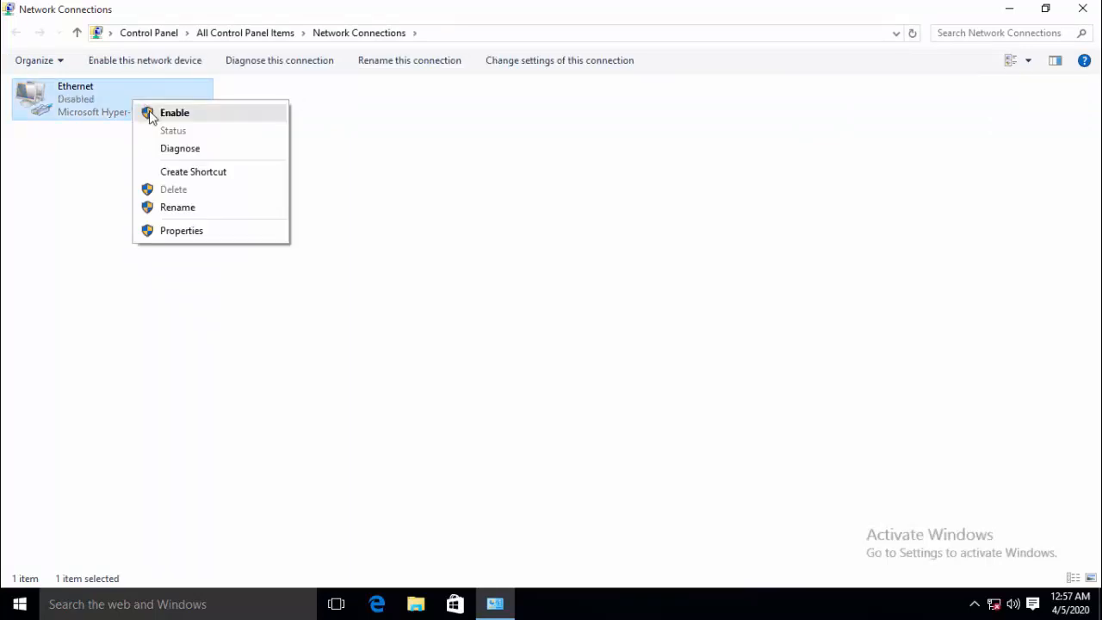
click(174, 112)
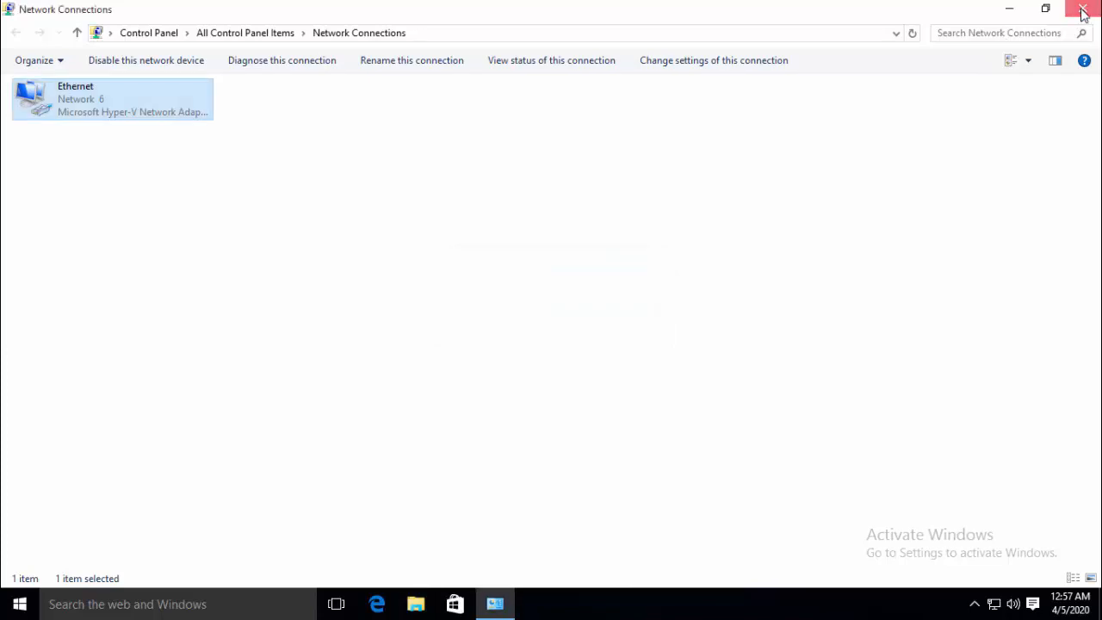
click(1083, 9)
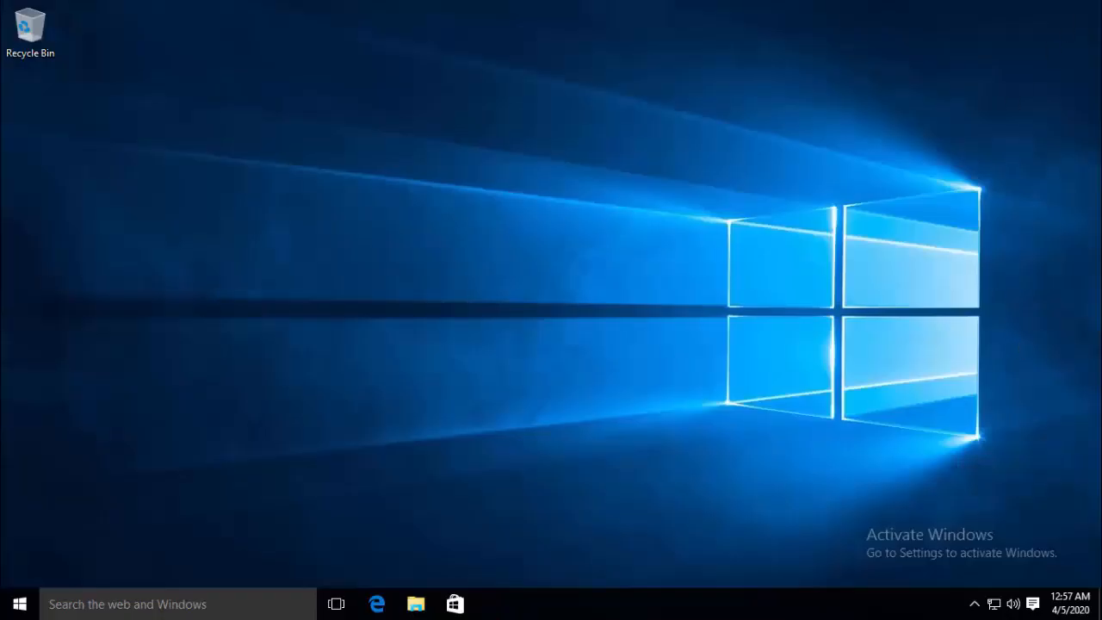